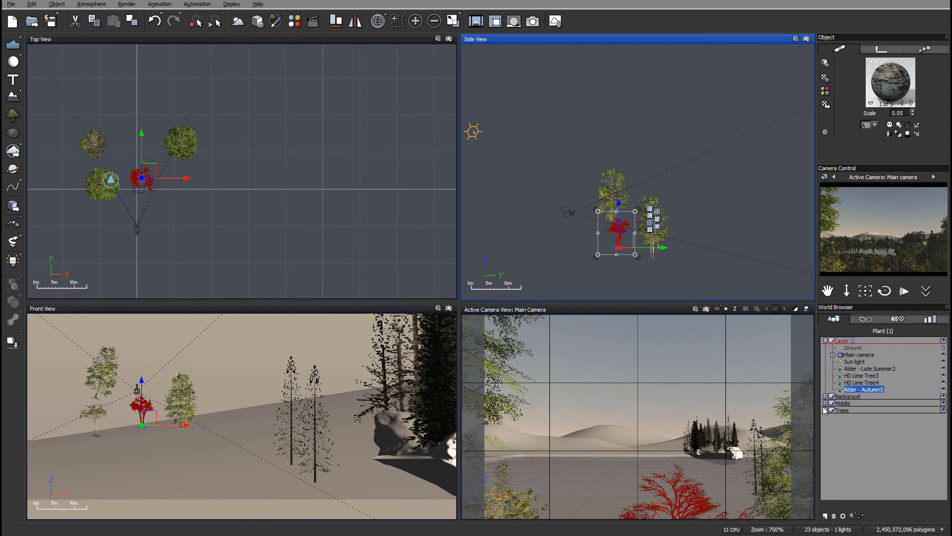
List the Middle layer's terrain, cube, metablob and rocks, and zoom out over the whole landscape
left_click(826, 403)
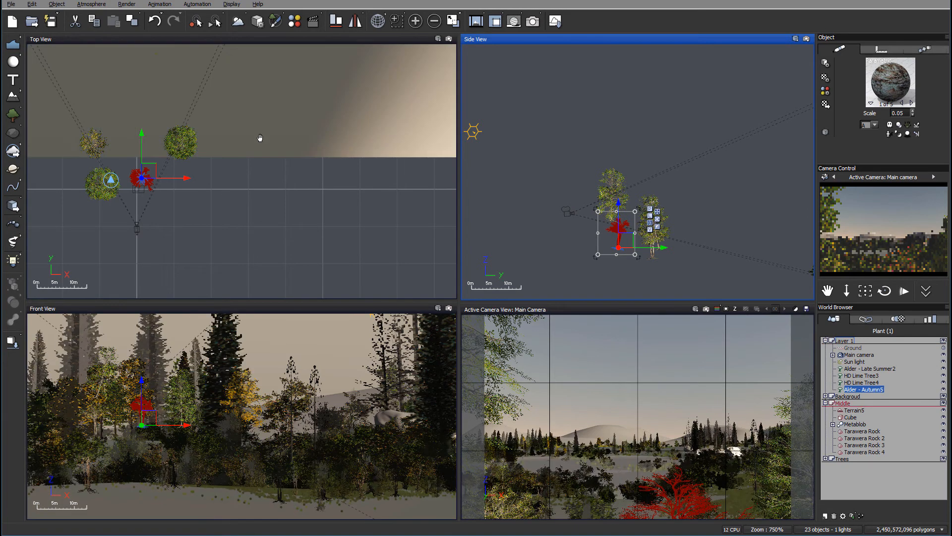
scroll("down", 3)
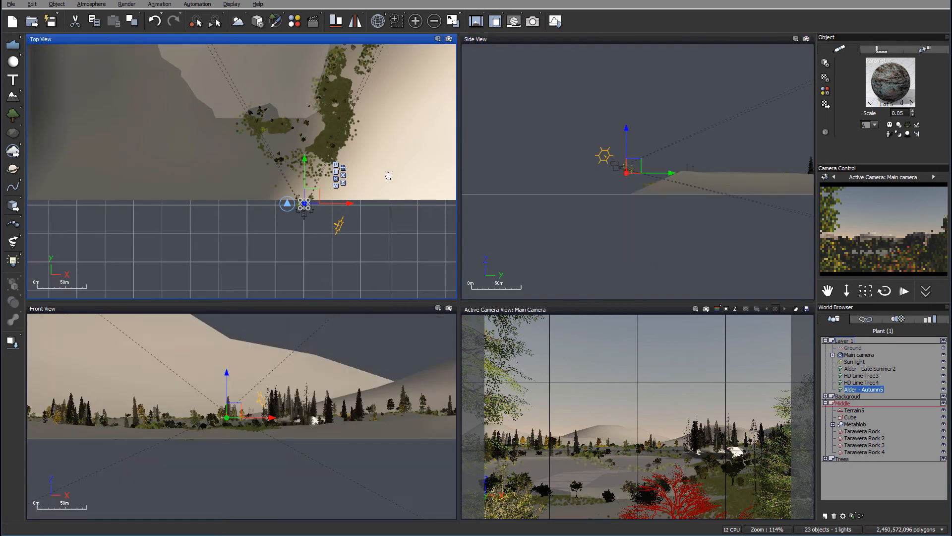
scroll("down", 3)
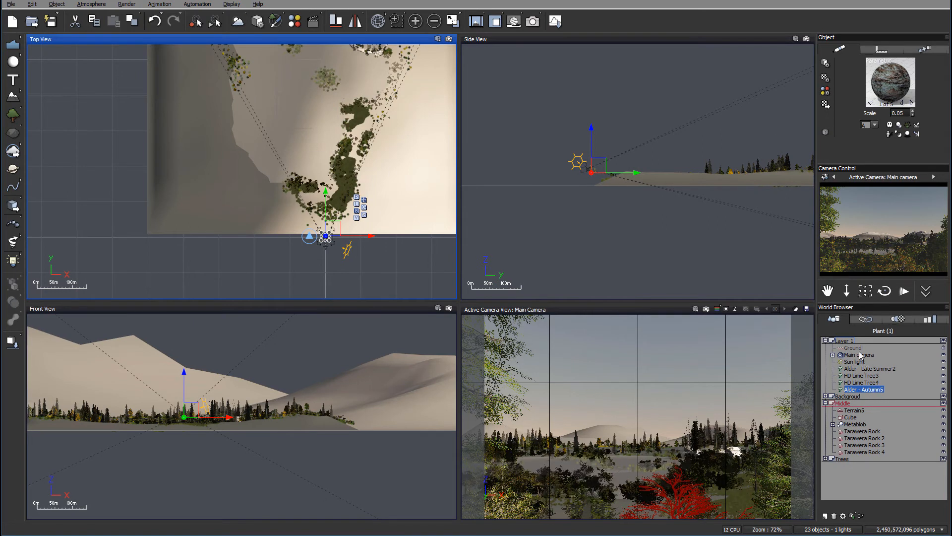
Select the Sun light to move its gizmo for a dusk-toned sky
left_click(855, 362)
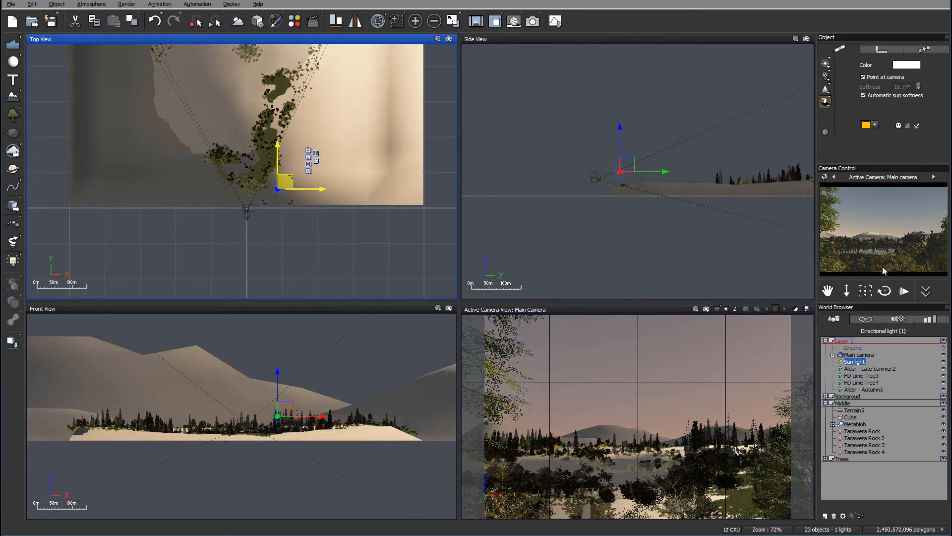
mouse_move(832, 216)
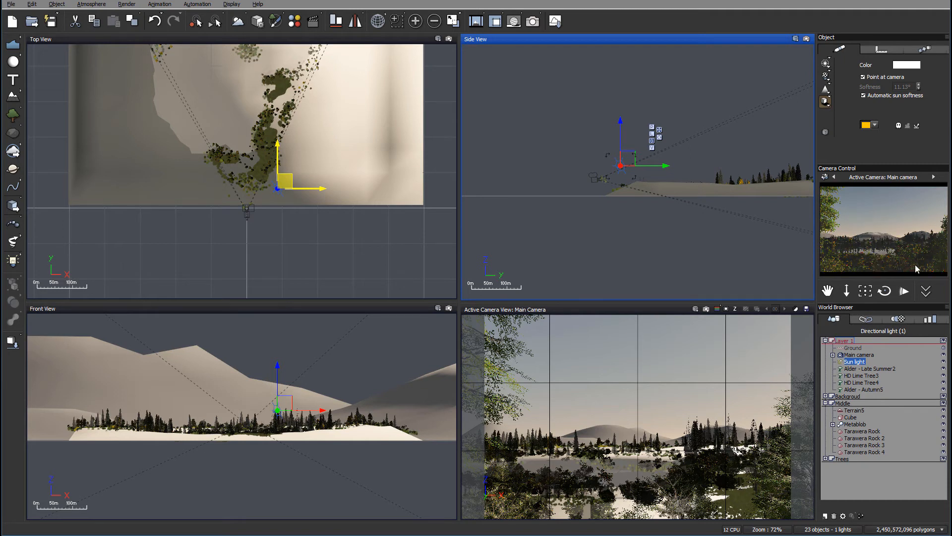
mouse_move(937, 219)
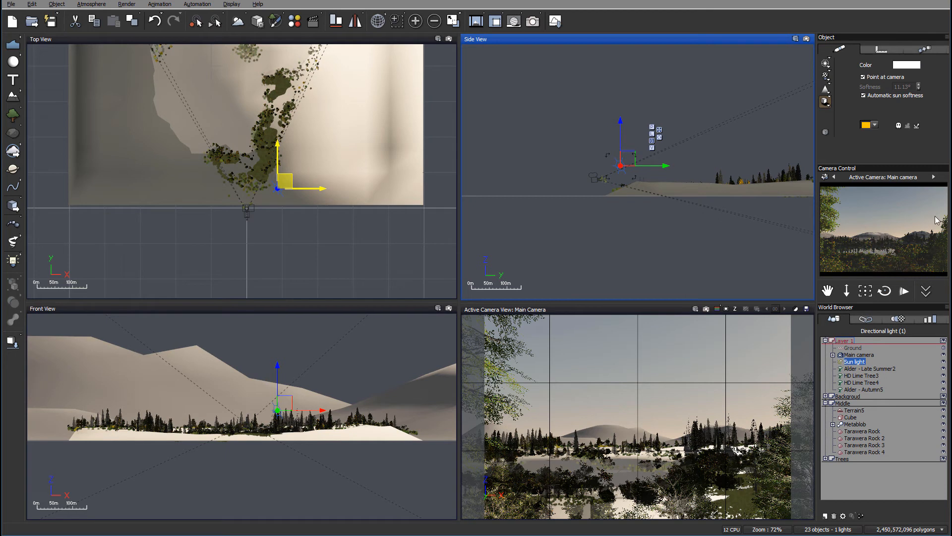
mouse_move(932, 258)
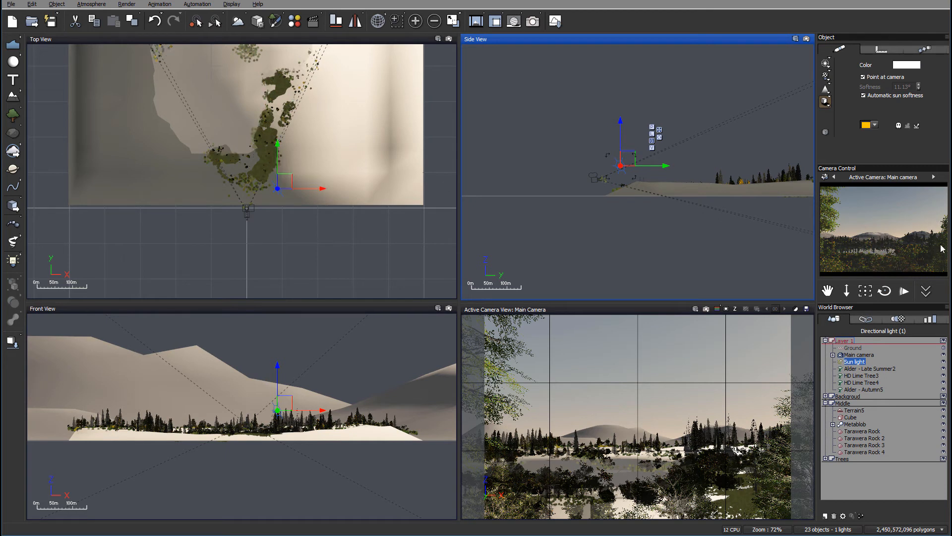
In the Atmosphere Editor, set the ambient light colour to a bluish grey
left_click(92, 5)
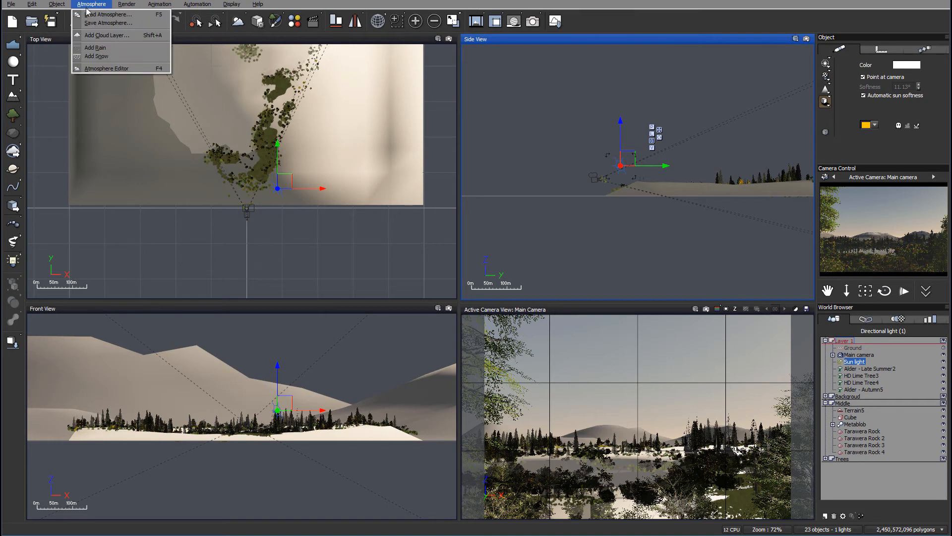
left_click(106, 68)
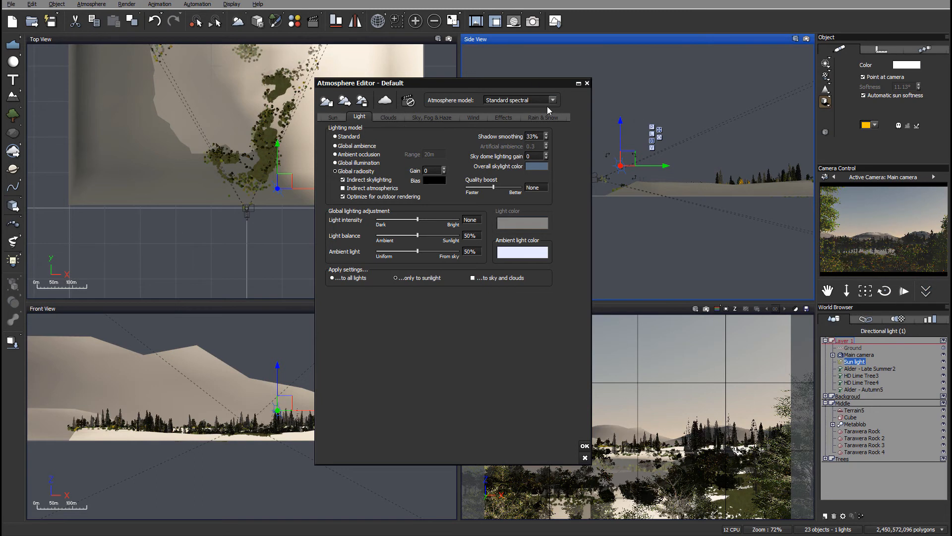
mouse_move(530, 125)
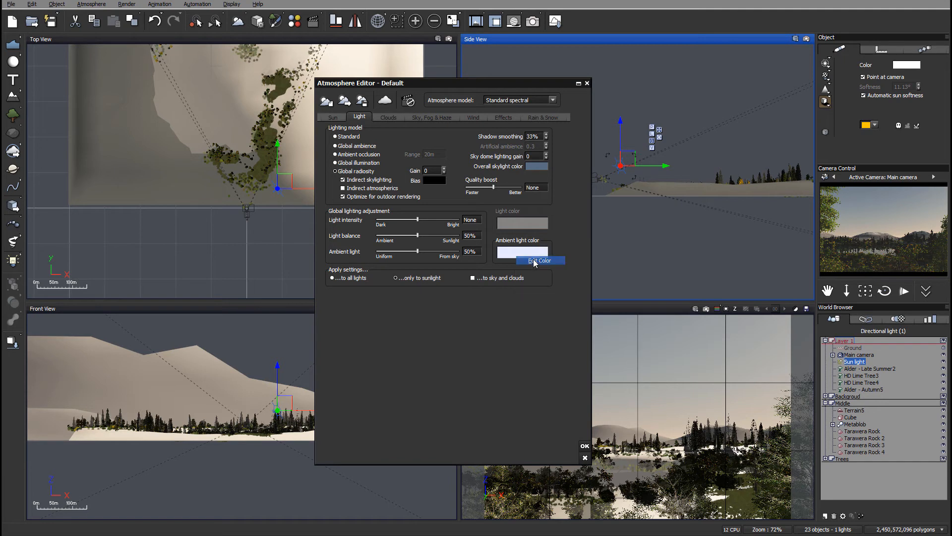
left_click(539, 259)
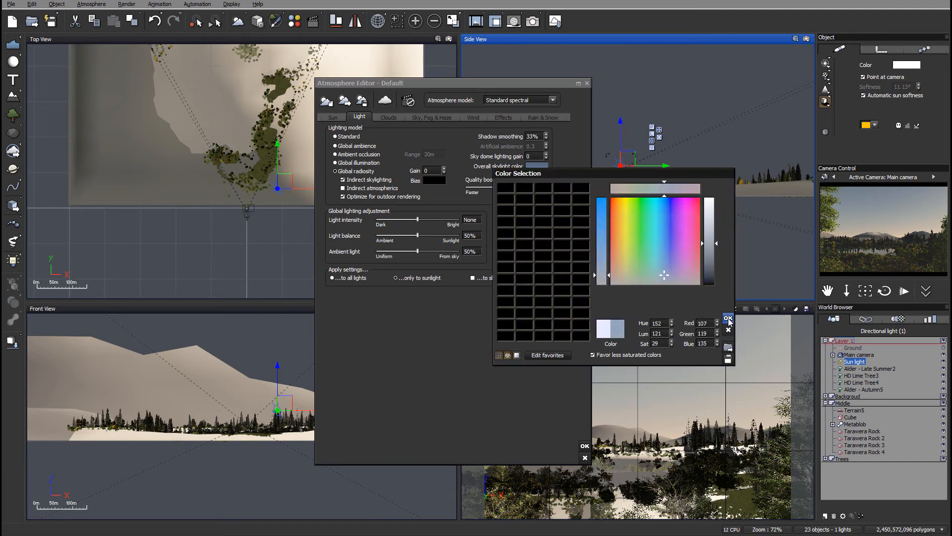
left_click(728, 318)
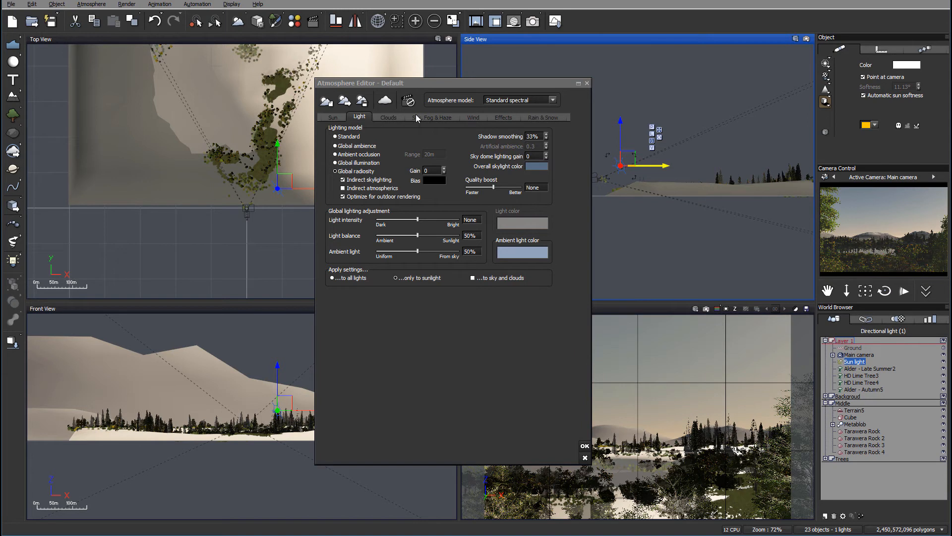
On Sky, Fog & Haze, set aerial perspective 2.38 and fog ground density 41%
left_click(432, 116)
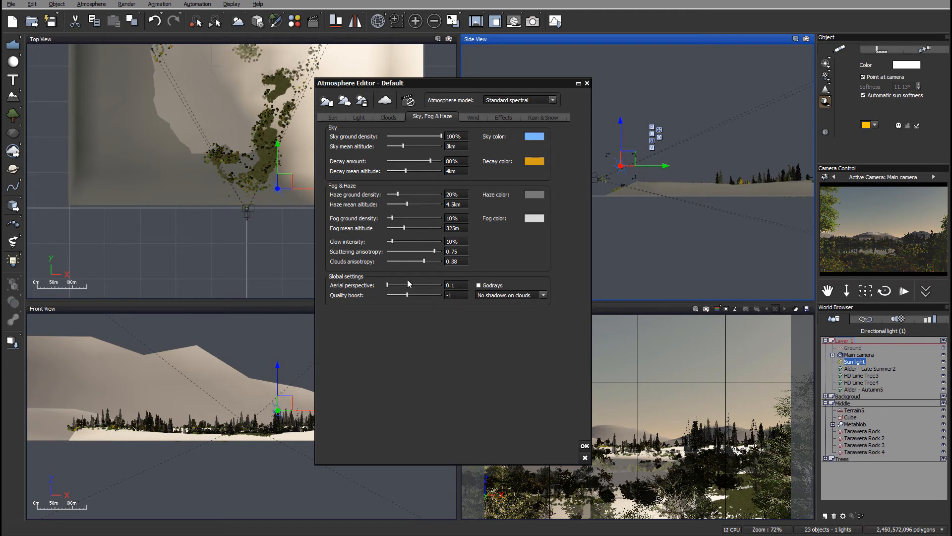
left_click_drag(393, 285, 438, 285)
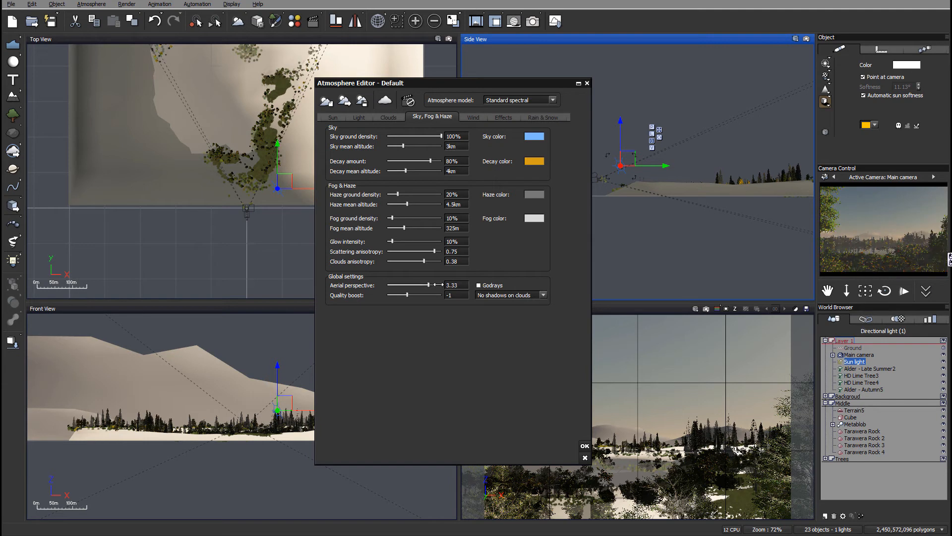
left_click_drag(435, 285, 415, 285)
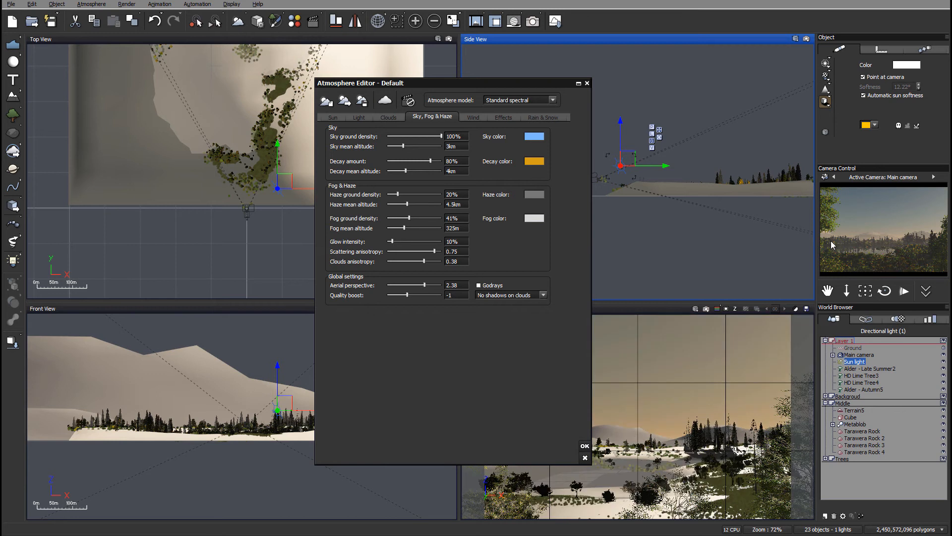
mouse_move(863, 252)
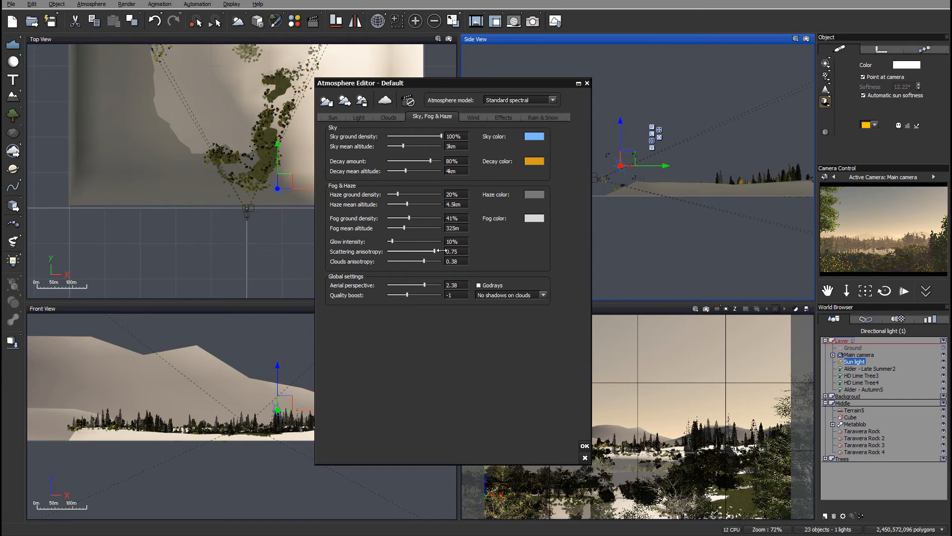
Set anisotropy 0.64, glow 4%, fog altitude 144.96 m and haze density 13%
left_click_drag(439, 251, 434, 251)
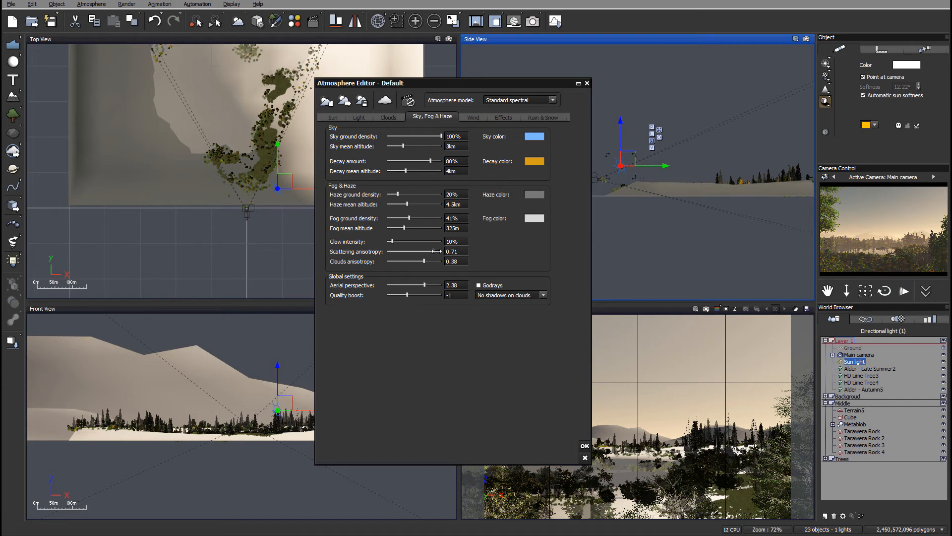
left_click_drag(432, 251, 413, 251)
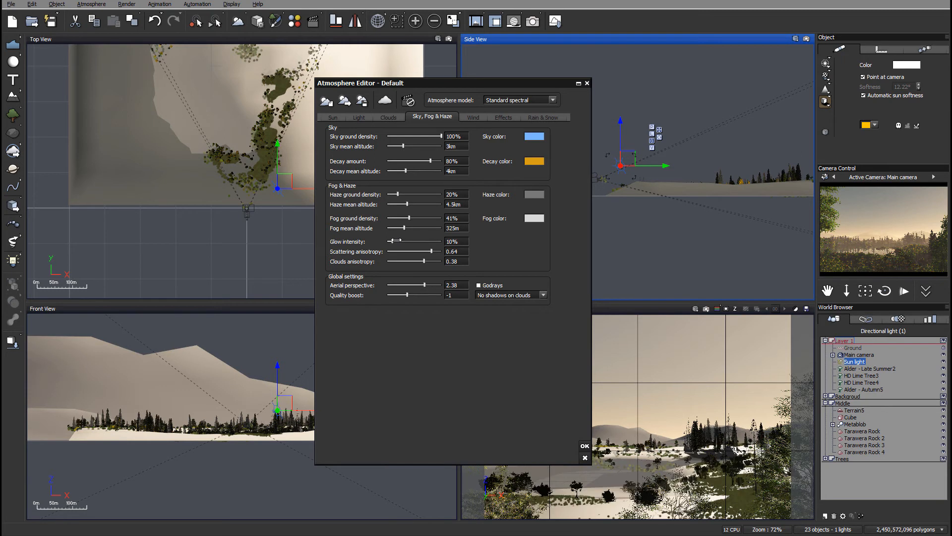
left_click_drag(414, 241, 389, 241)
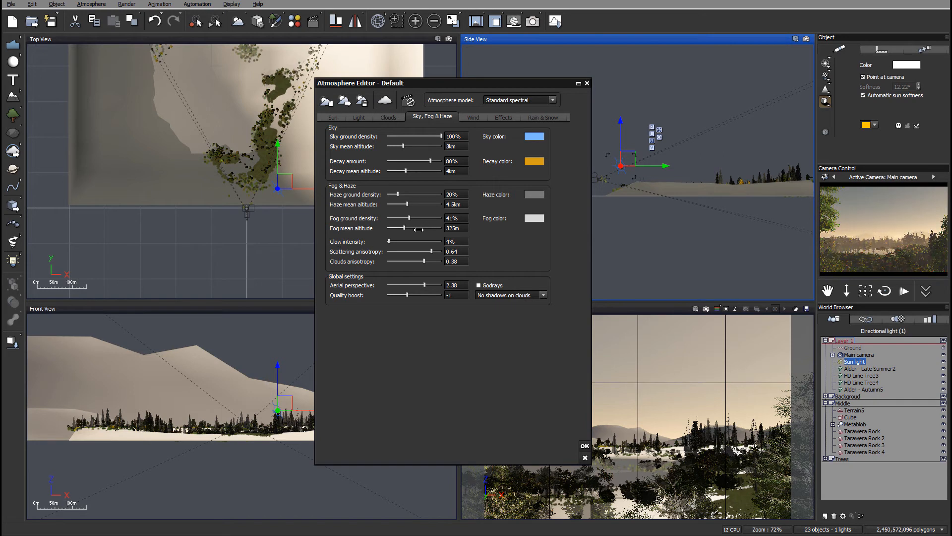
left_click_drag(416, 228, 395, 228)
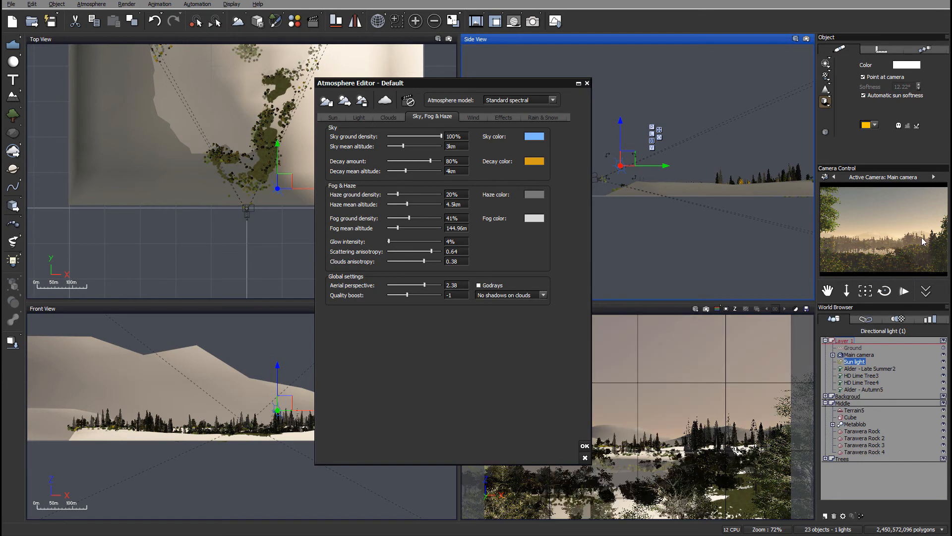
mouse_move(918, 221)
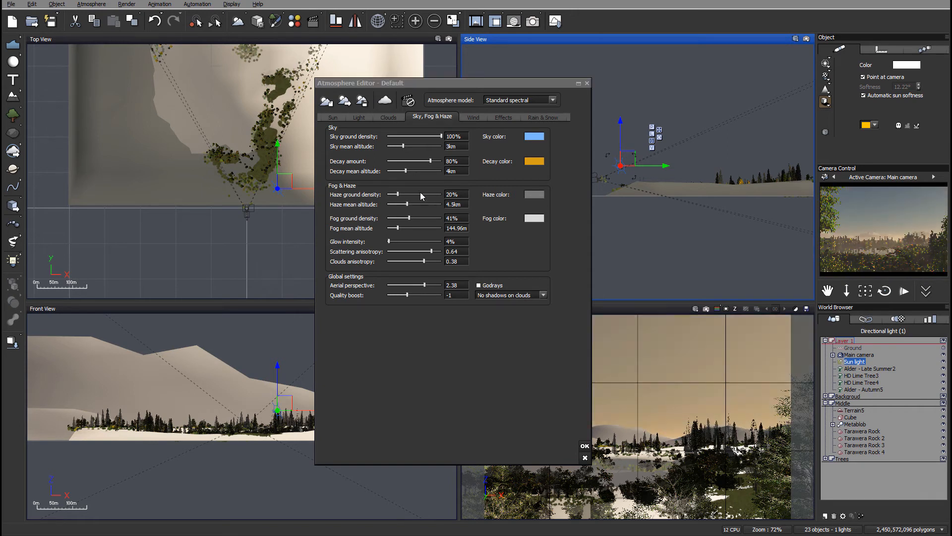
left_click_drag(395, 195, 414, 195)
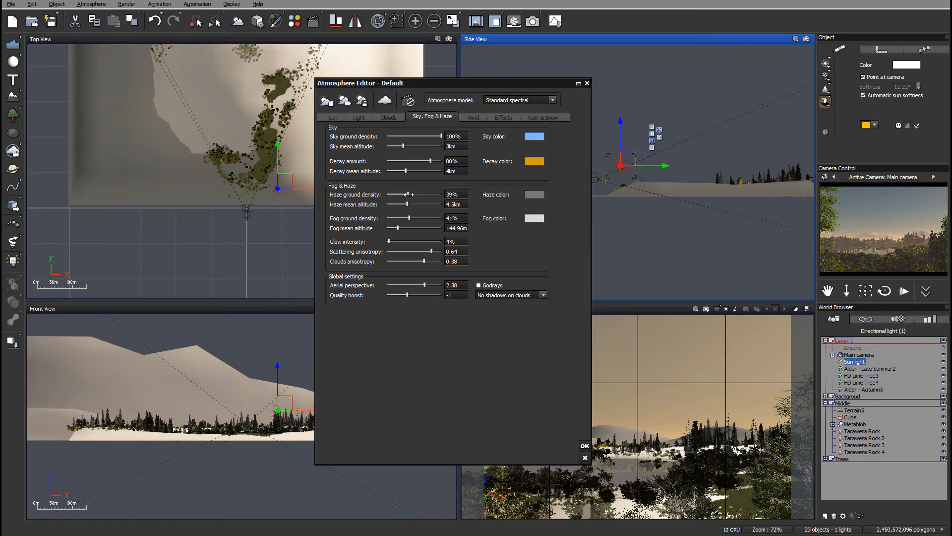
left_click_drag(405, 194, 408, 194)
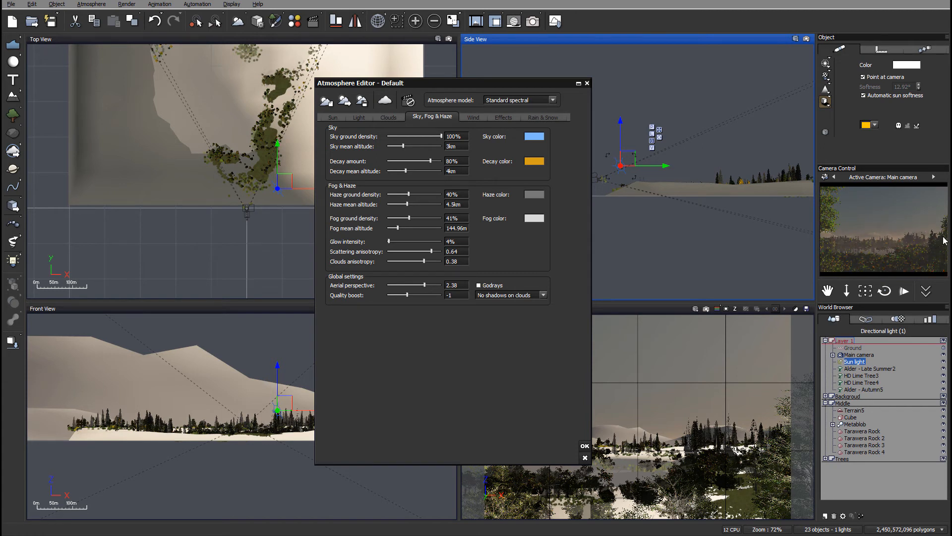
mouse_move(415, 202)
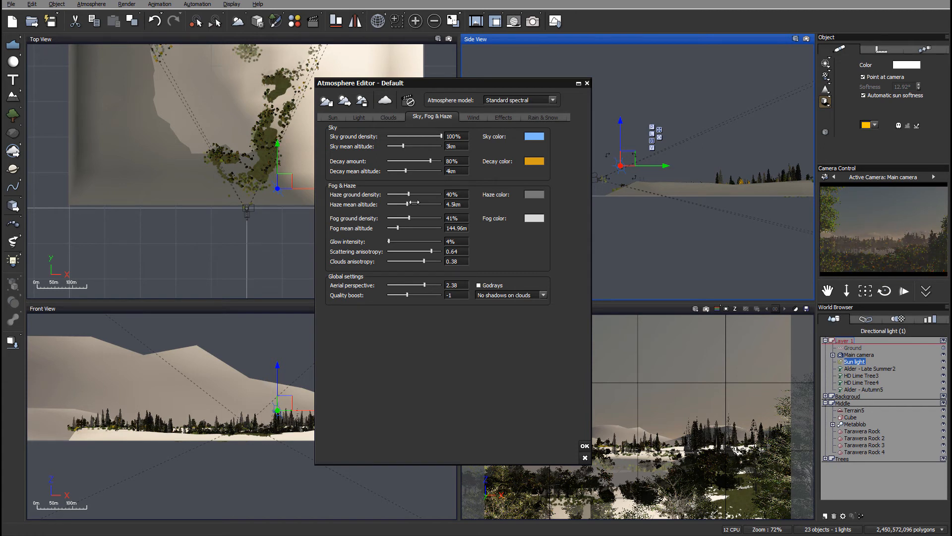
left_click_drag(431, 195, 416, 195)
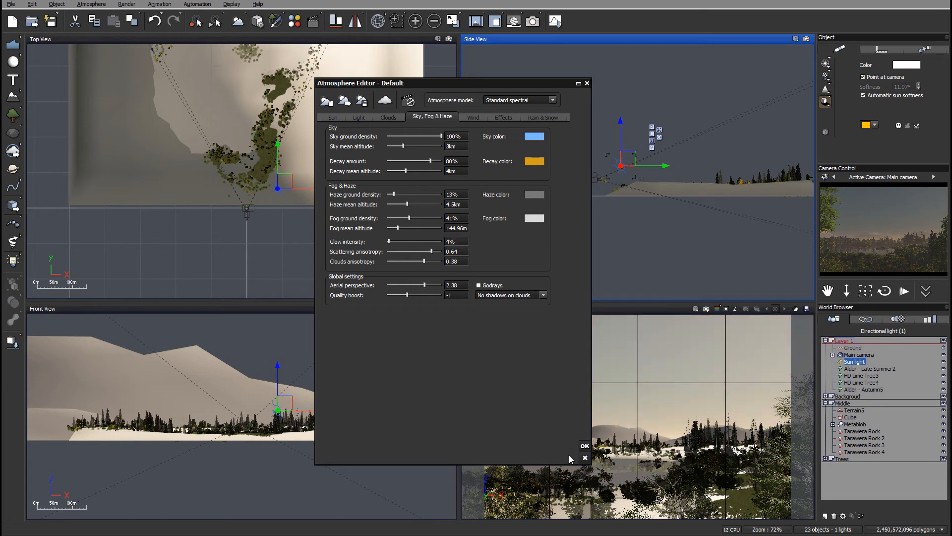
left_click(584, 446)
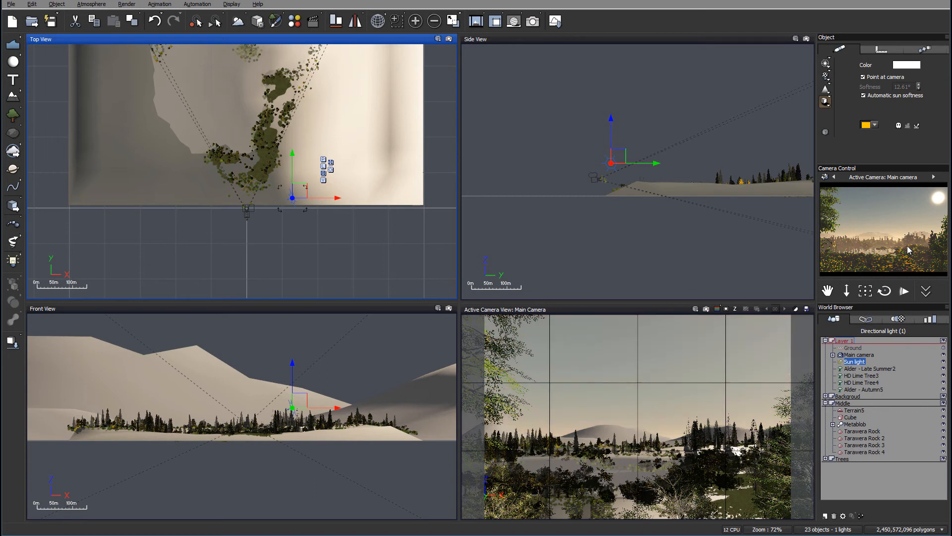
mouse_move(939, 235)
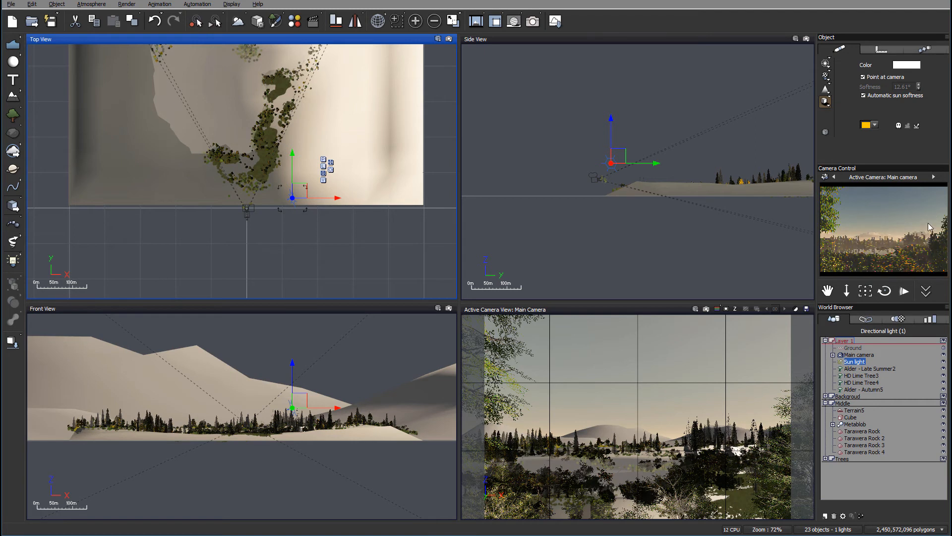
mouse_move(880, 270)
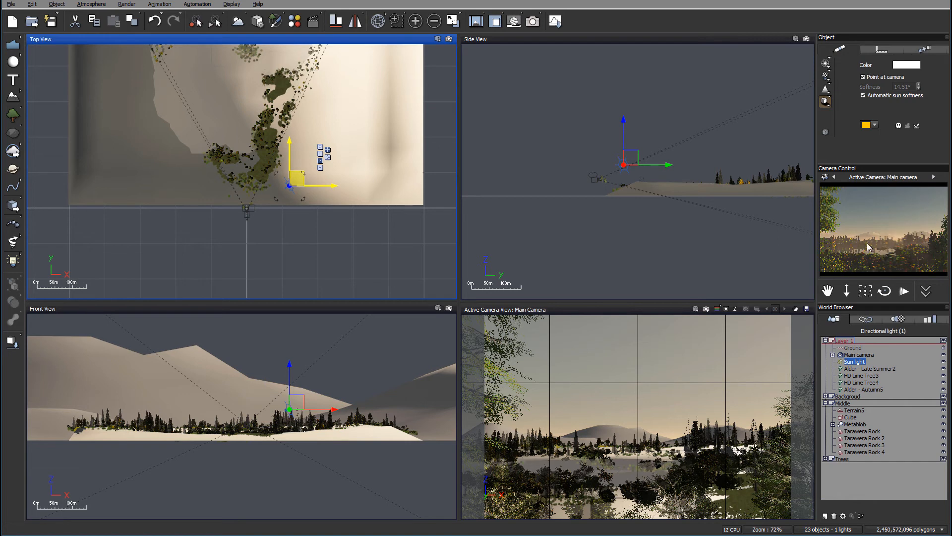
mouse_move(592, 94)
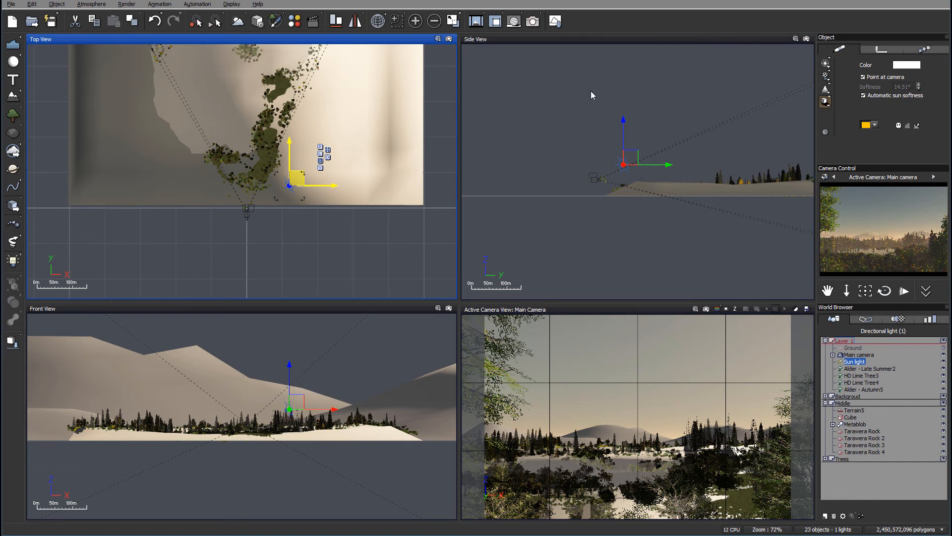
mouse_move(91, 4)
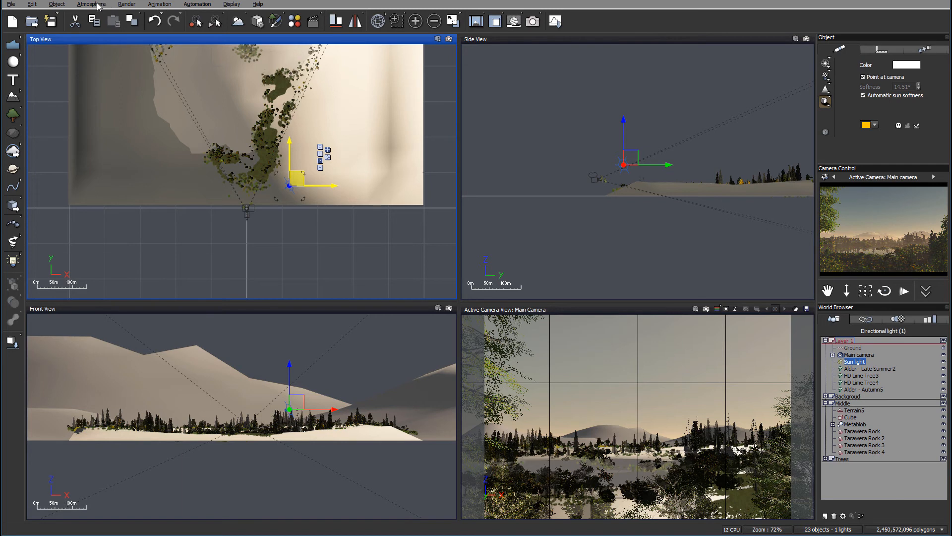
Change the ambient light colour to a darker, more saturated blue-grey
left_click(90, 4)
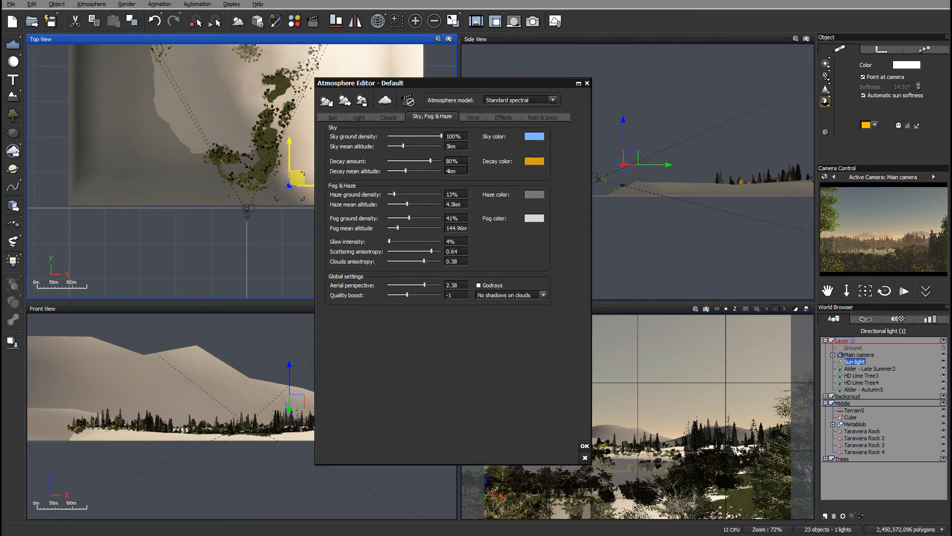
left_click(358, 116)
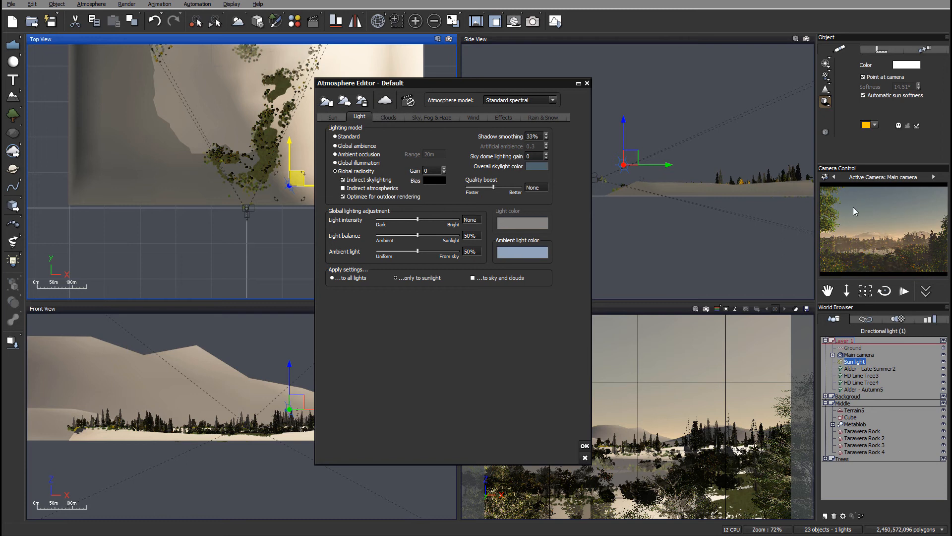
mouse_move(927, 256)
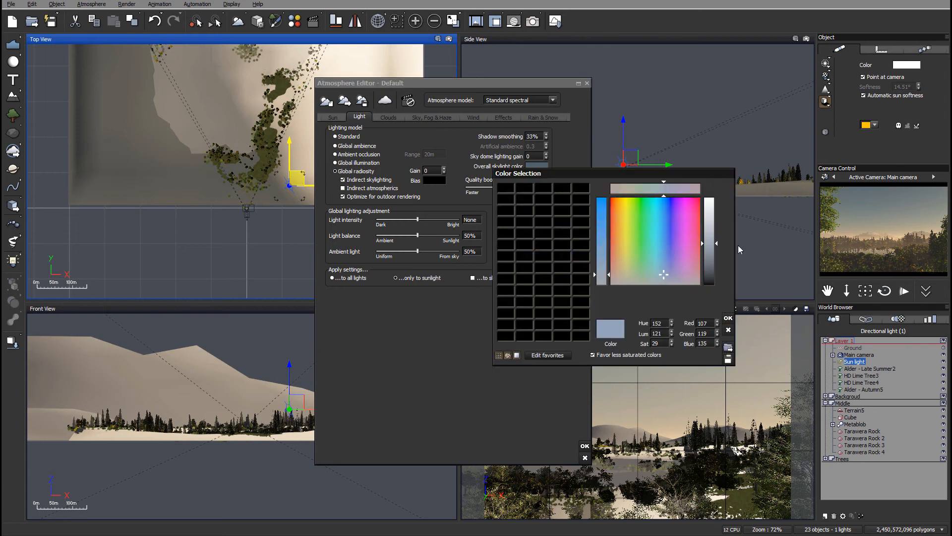
left_click(665, 277)
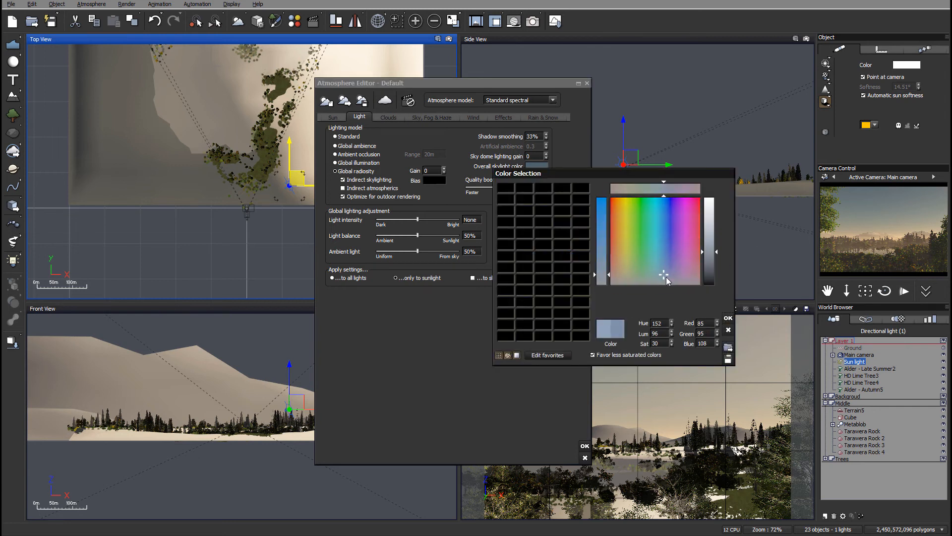
left_click(662, 268)
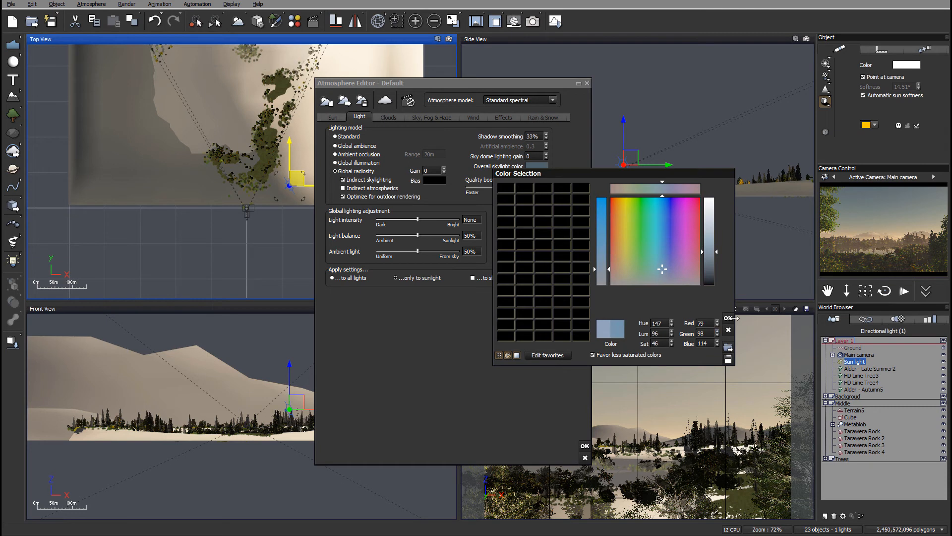
left_click(728, 318)
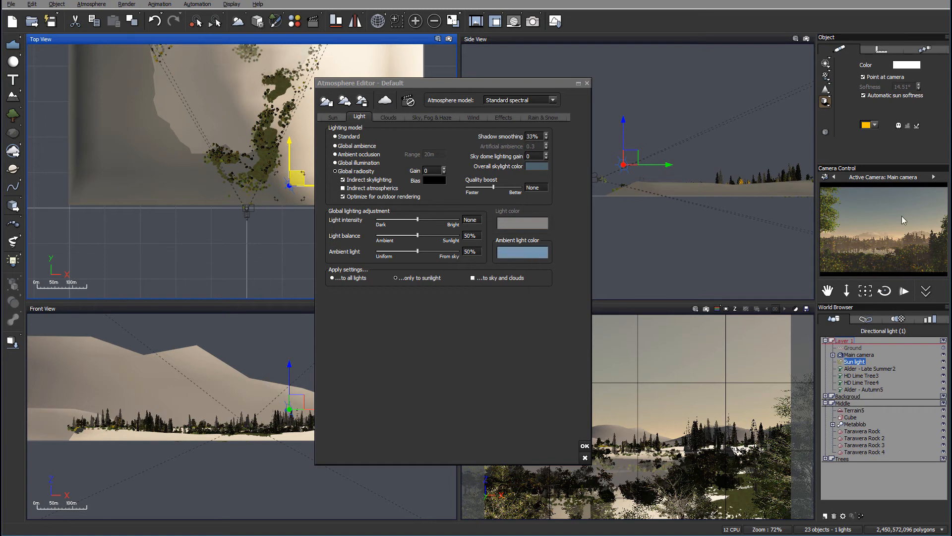
mouse_move(889, 240)
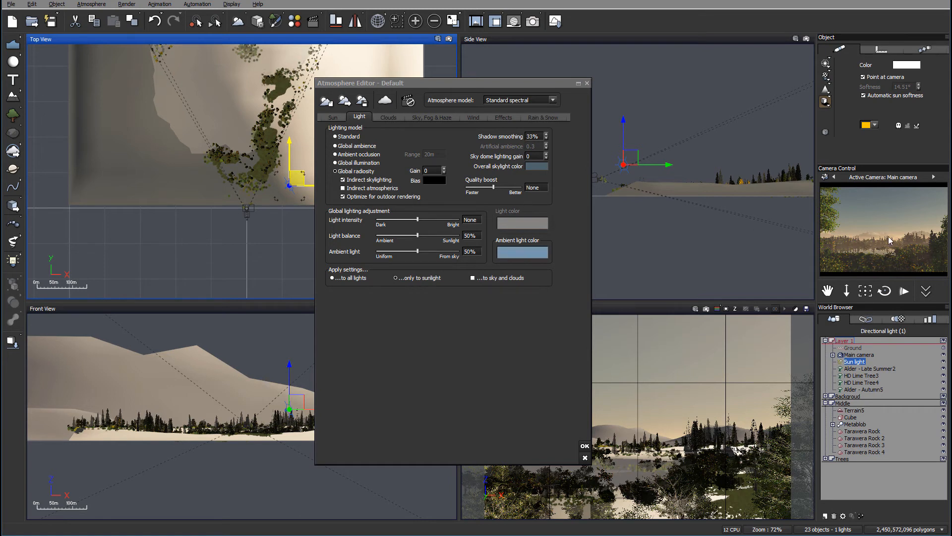
left_click(387, 117)
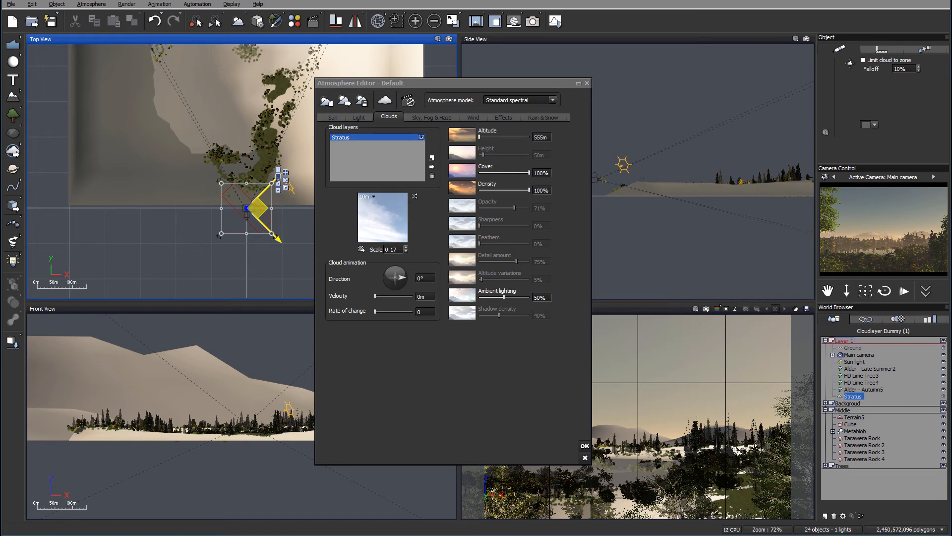
mouse_move(484, 187)
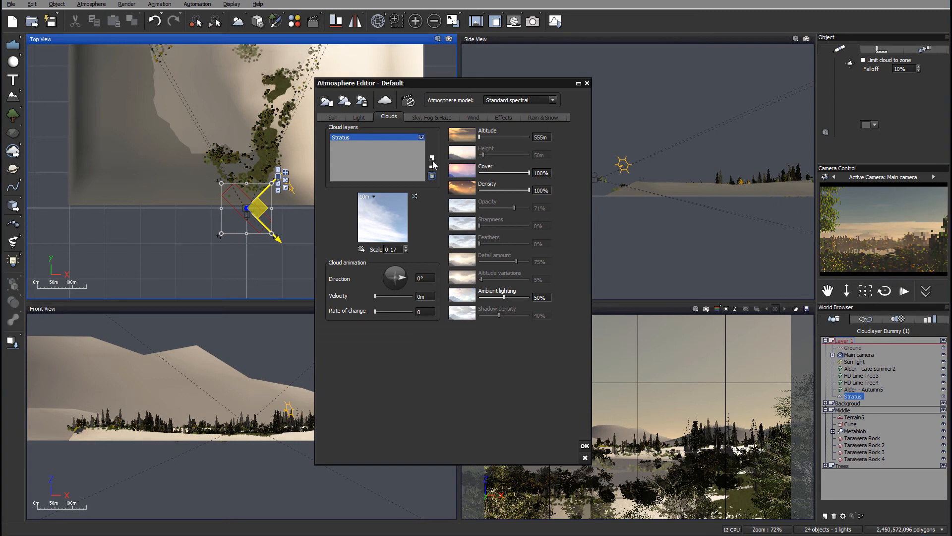
Browse the Spectral 2 cloud presets in the cloud materials library for Flat Cumulus
left_click(382, 219)
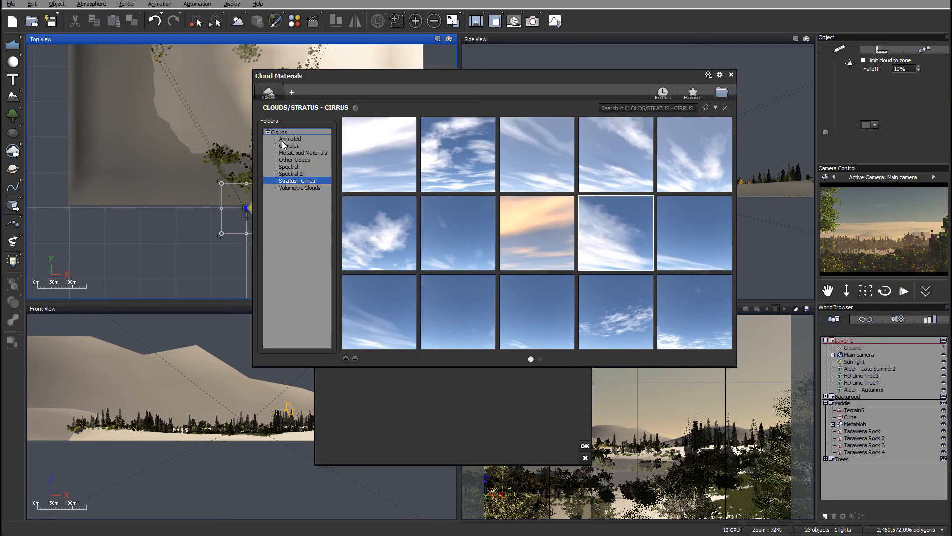
left_click(291, 173)
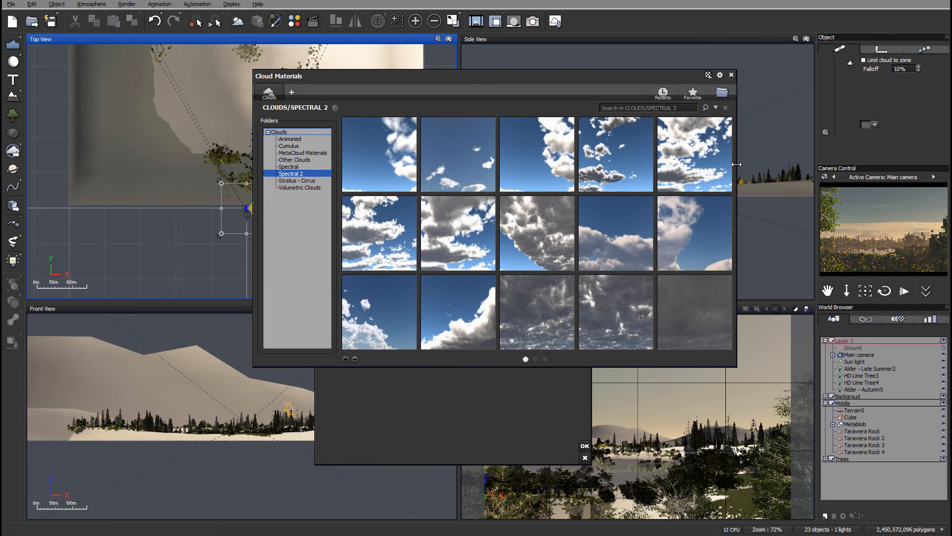
mouse_move(684, 153)
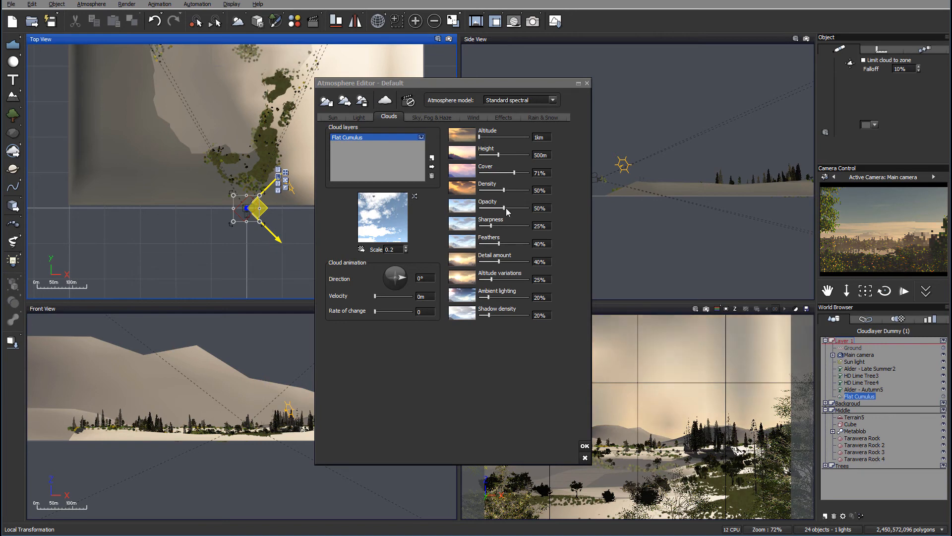
Drop cloud density to about 1%, refresh the preview and raise detail to about 62%
left_click_drag(507, 208, 529, 208)
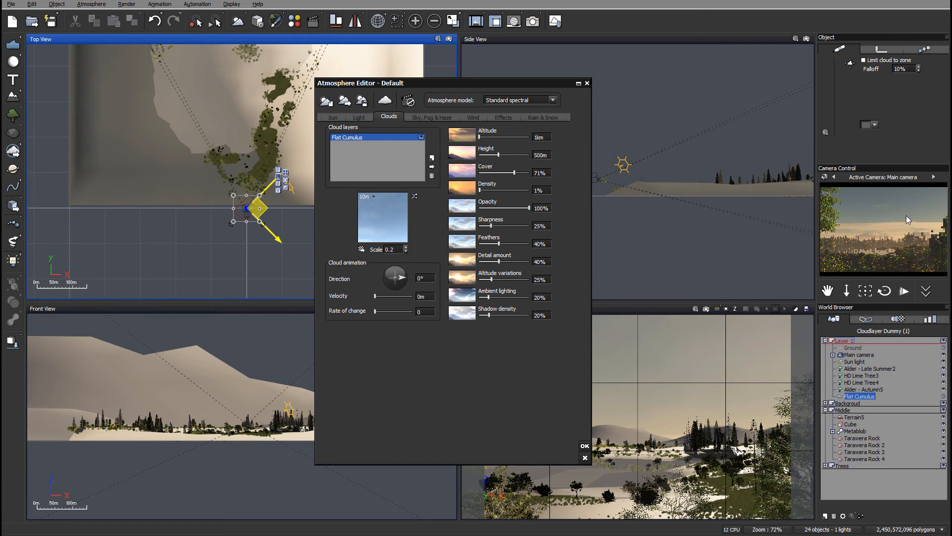
right_click(902, 200)
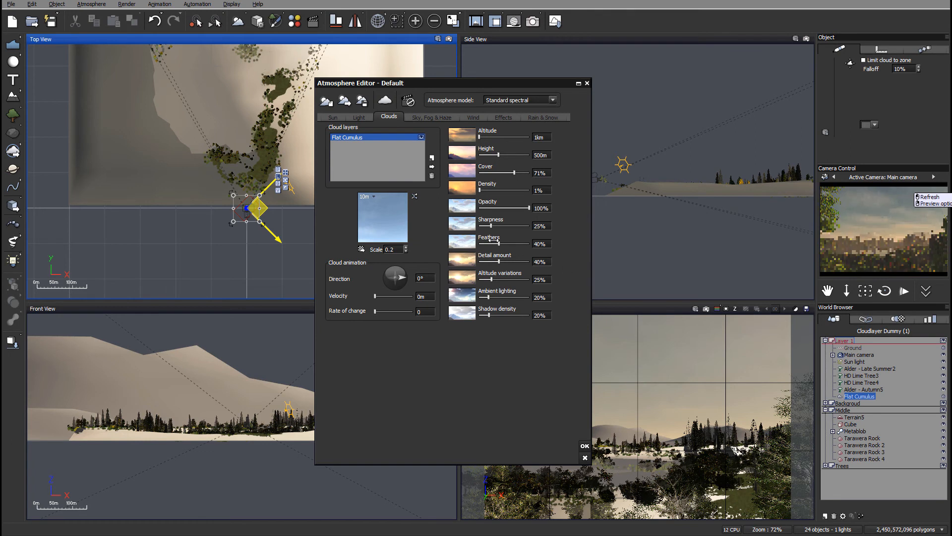
left_click_drag(498, 261, 517, 262)
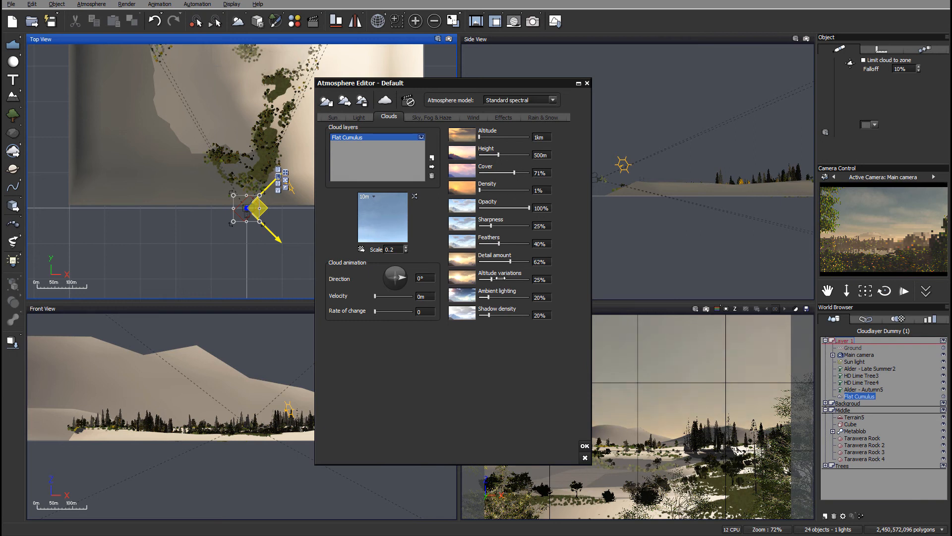
left_click_drag(497, 279, 528, 280)
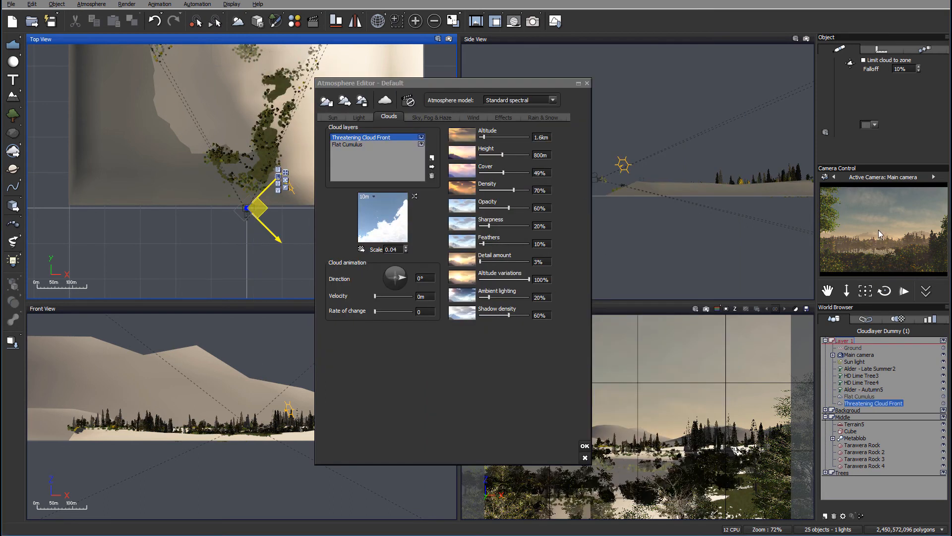
Refresh the camera preview while adding the Big Cumulus layer from Spectral 2
right_click(881, 234)
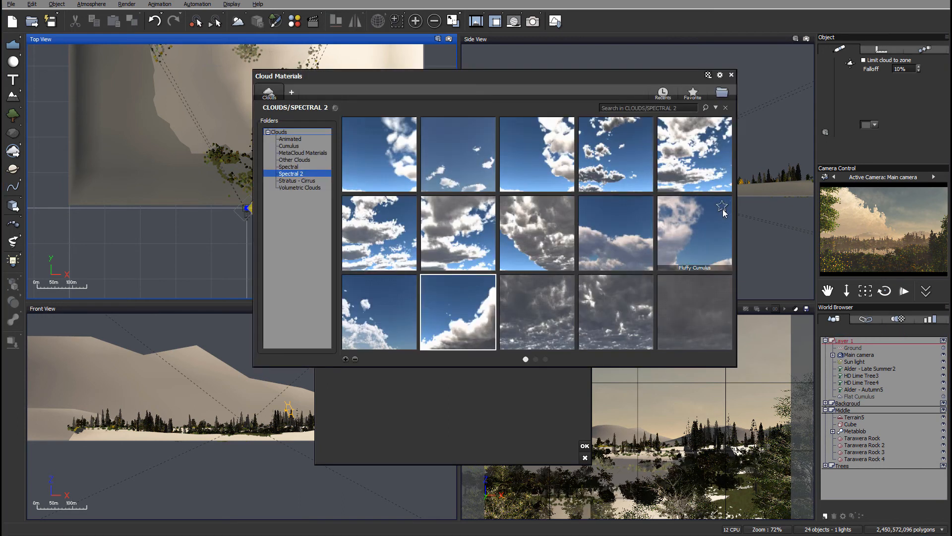
mouse_move(458, 233)
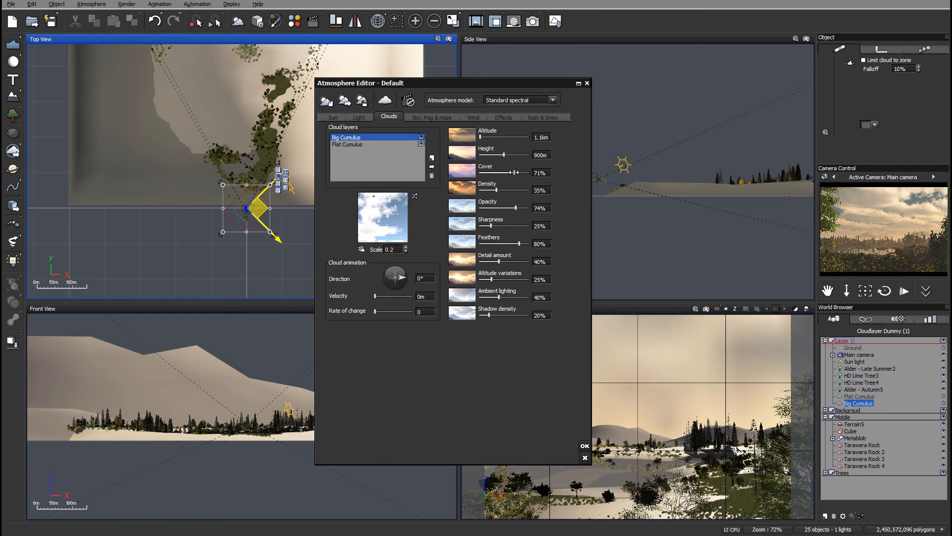
Lower Big Cumulus cover to about 31% and raise feathers to 92%
left_click_drag(516, 172, 501, 172)
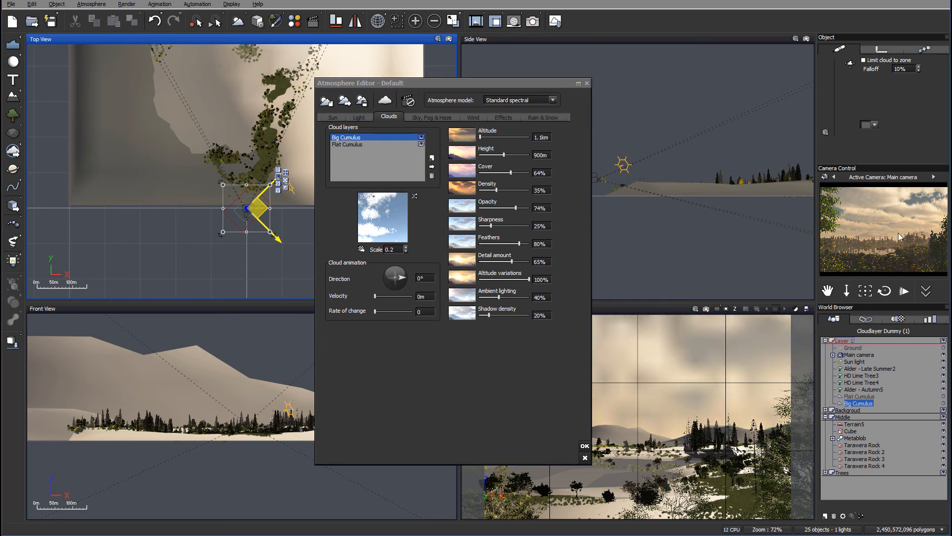
left_click_drag(492, 314, 501, 314)
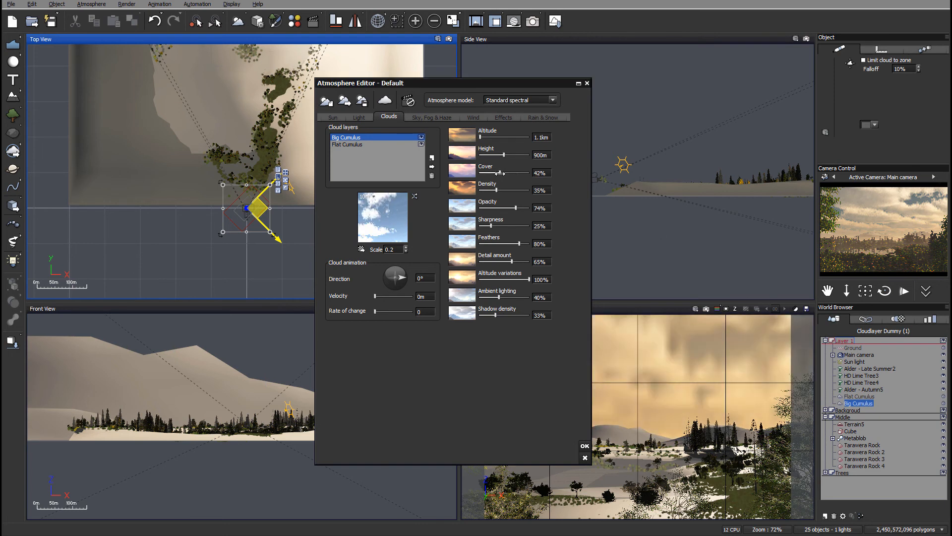
left_click_drag(528, 173, 504, 173)
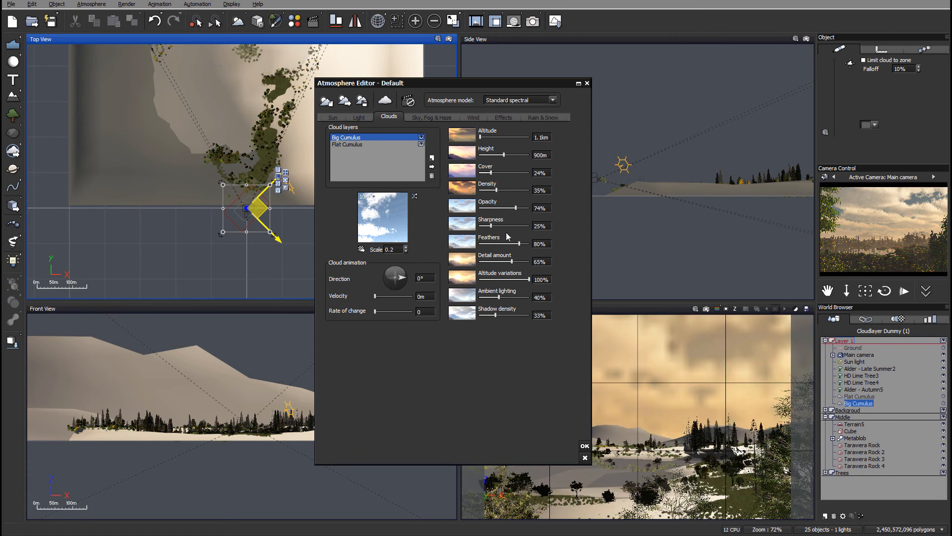
left_click_drag(504, 243, 522, 243)
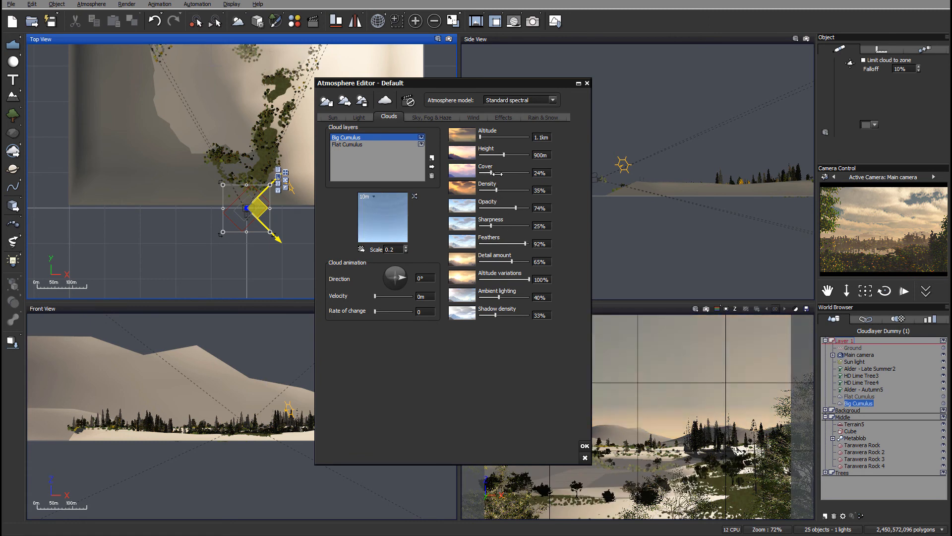
left_click_drag(492, 173, 504, 173)
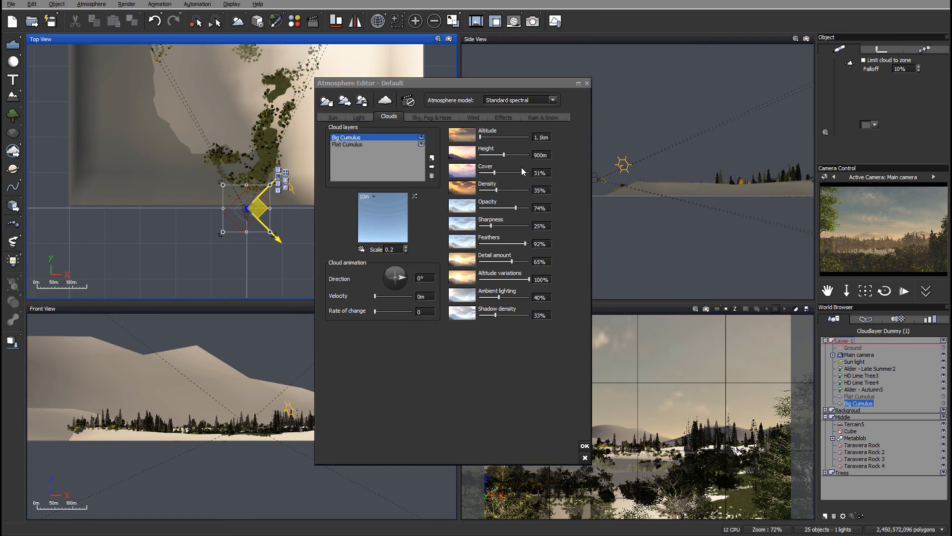
Set Big Cumulus cover to 41%, lower detail to 41%, density to 20% and opacity to 86%
left_click_drag(497, 172, 522, 172)
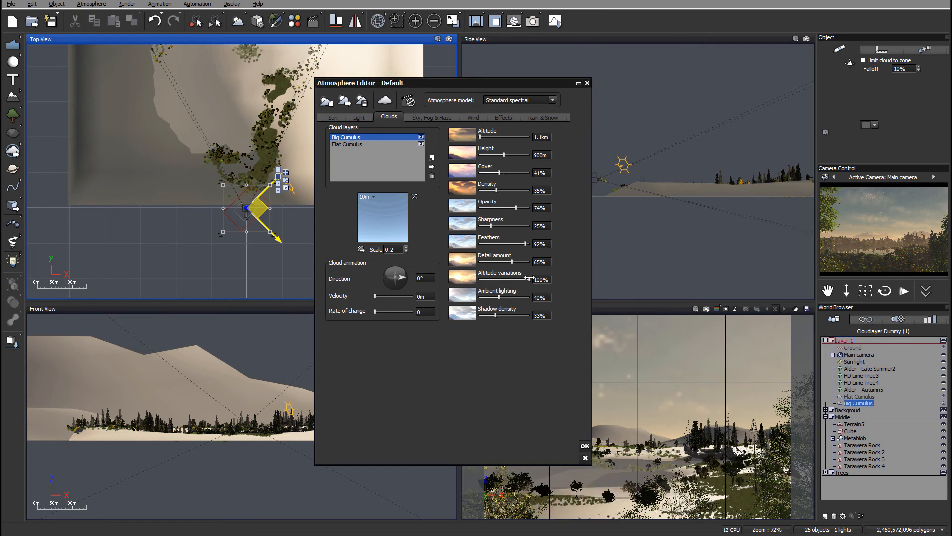
left_click_drag(513, 262, 501, 261)
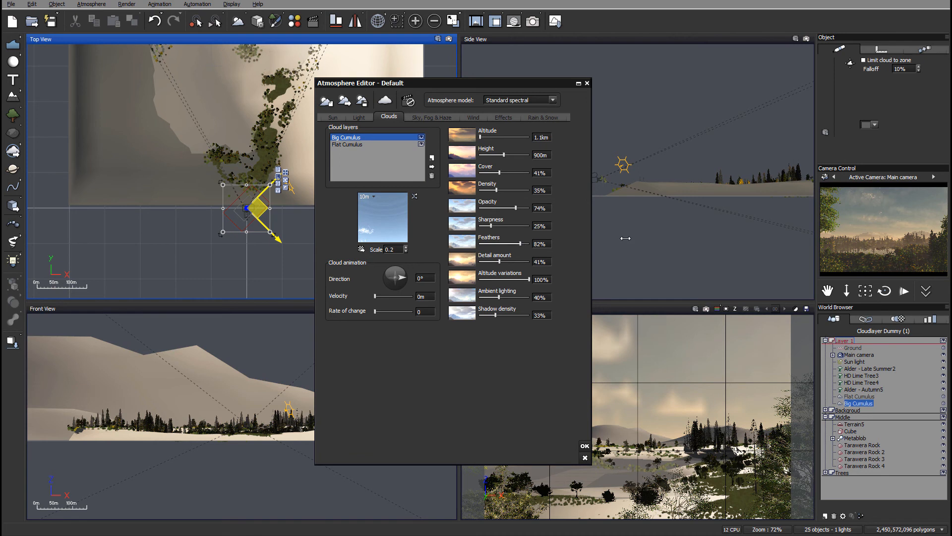
mouse_move(868, 195)
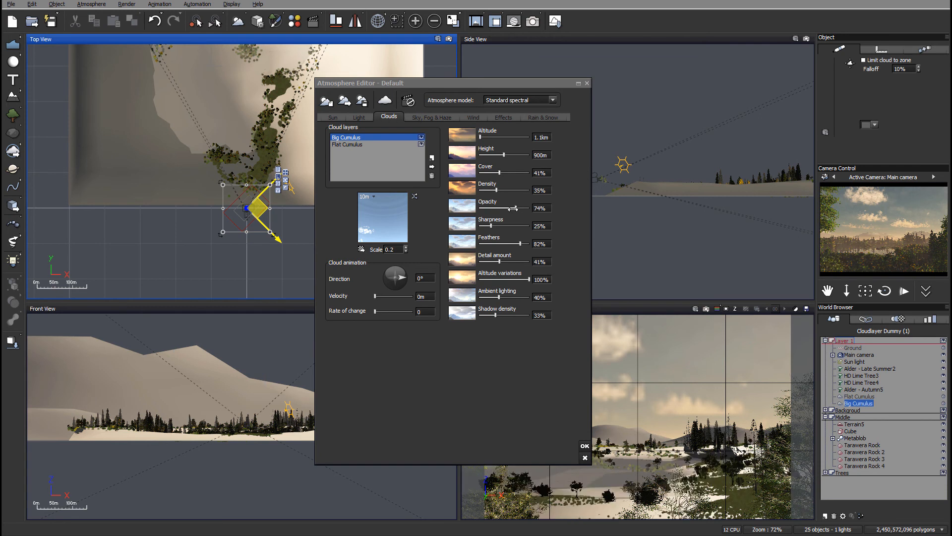
left_click_drag(516, 190, 510, 190)
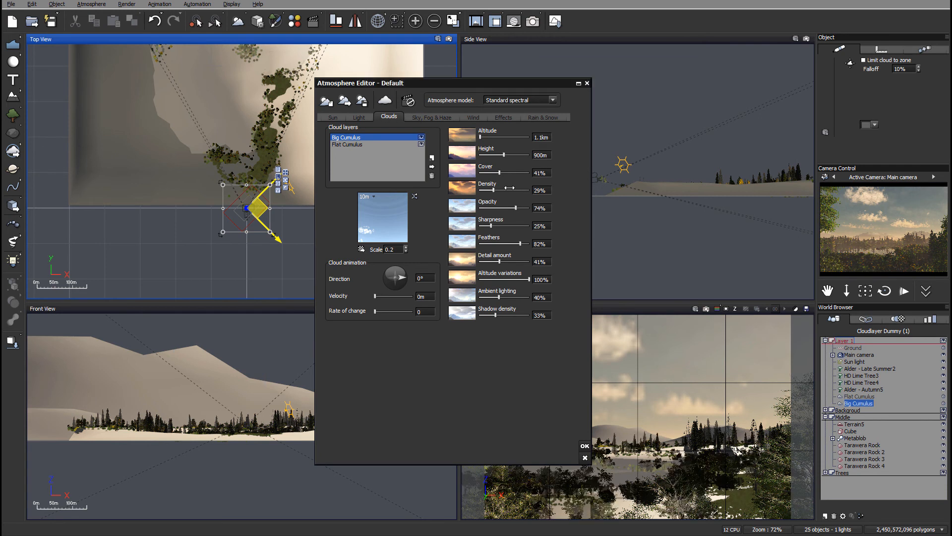
left_click_drag(513, 190, 504, 190)
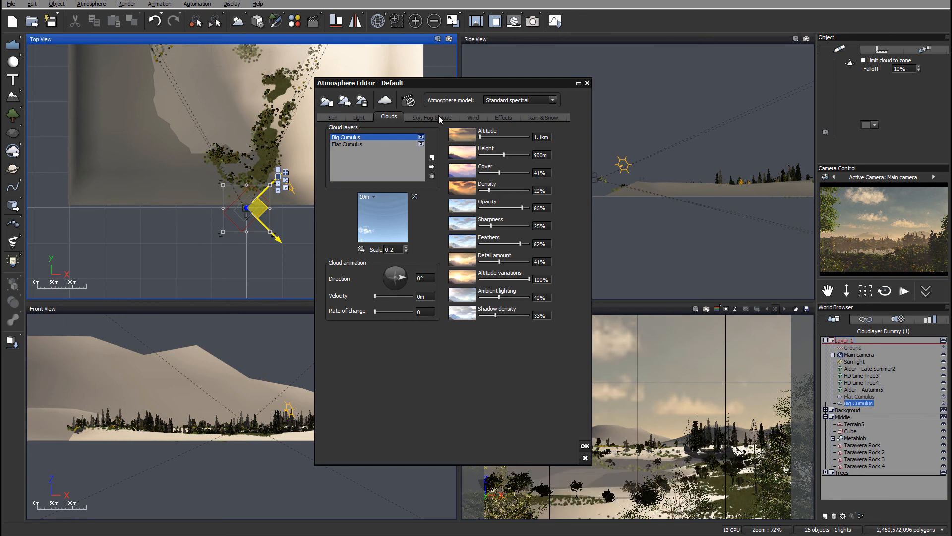
In Sky, Fog & Haze, raise glow to 11%, anisotropy to 0.88 and fog density to 49%
left_click(431, 117)
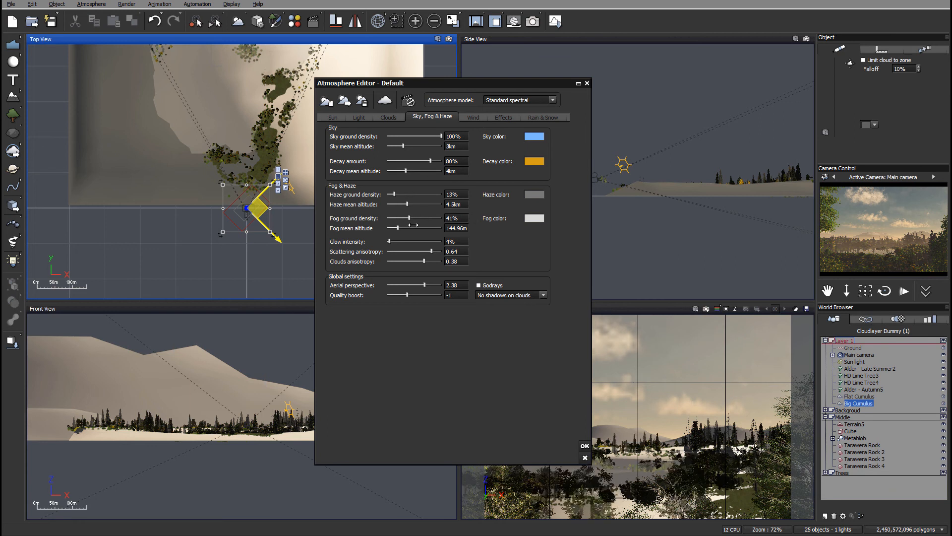
left_click_drag(395, 241, 414, 241)
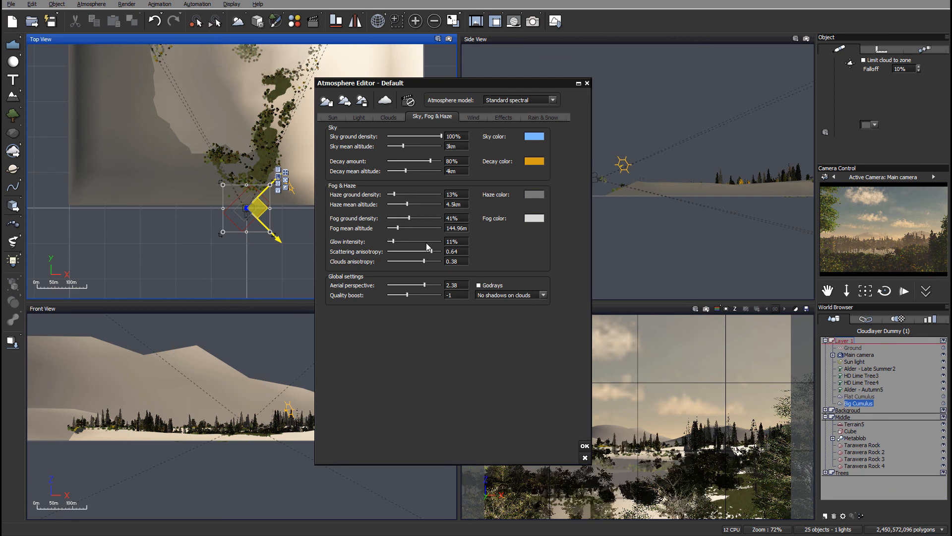
left_click_drag(425, 252, 438, 251)
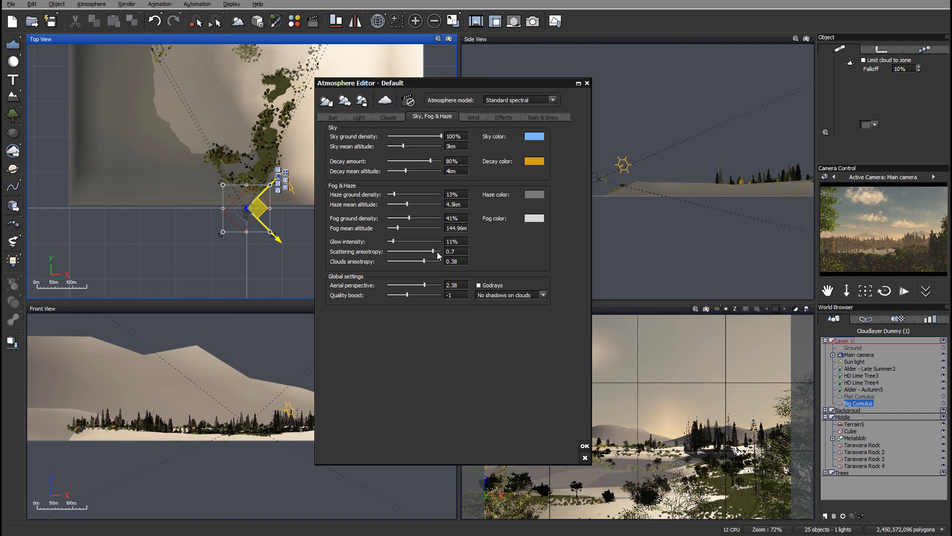
left_click_drag(419, 251, 431, 251)
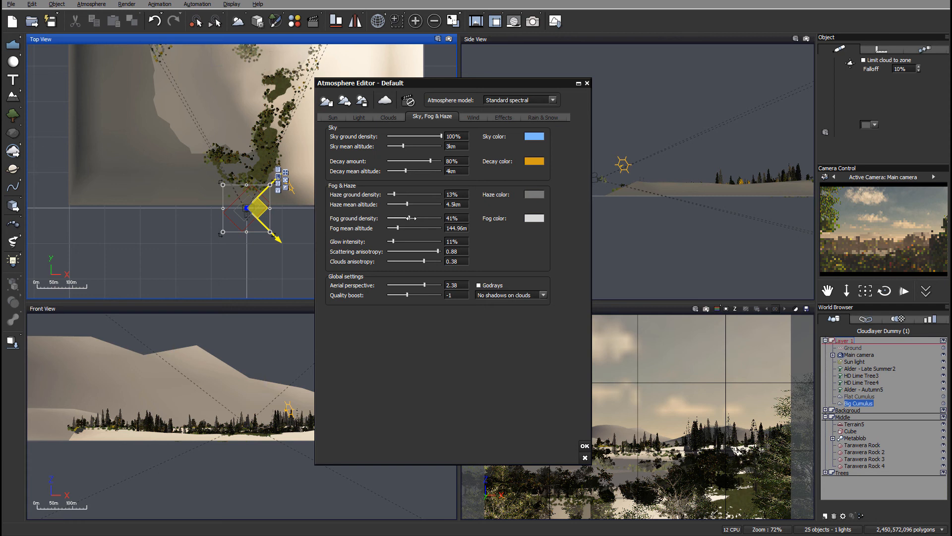
left_click_drag(409, 218, 413, 218)
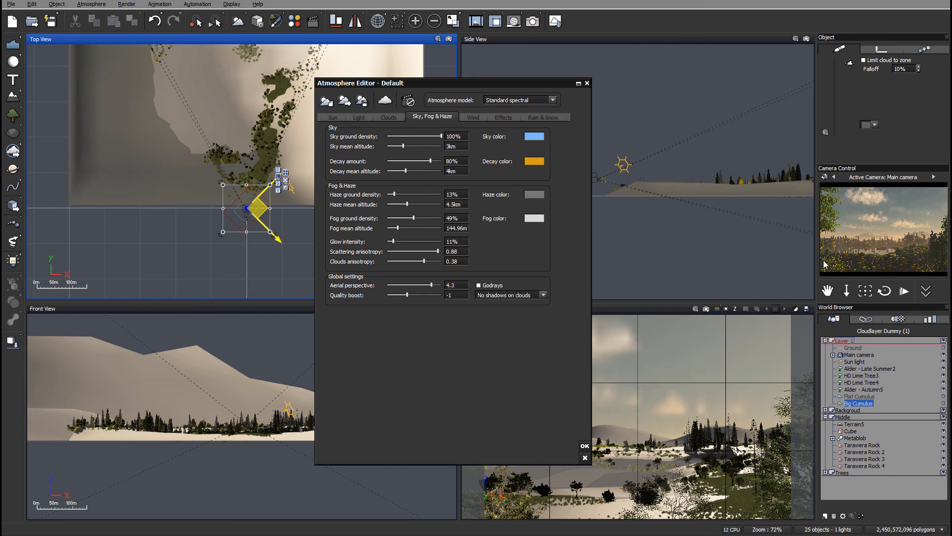
mouse_move(937, 257)
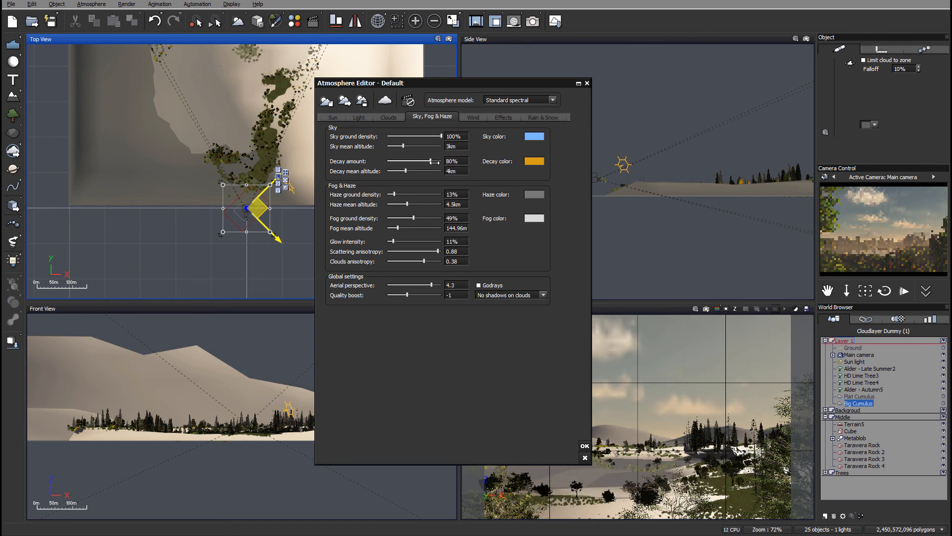
Settle decay amount at 77%, fog ground density at 54% and aerial perspective at 4.88
left_click_drag(432, 161, 422, 161)
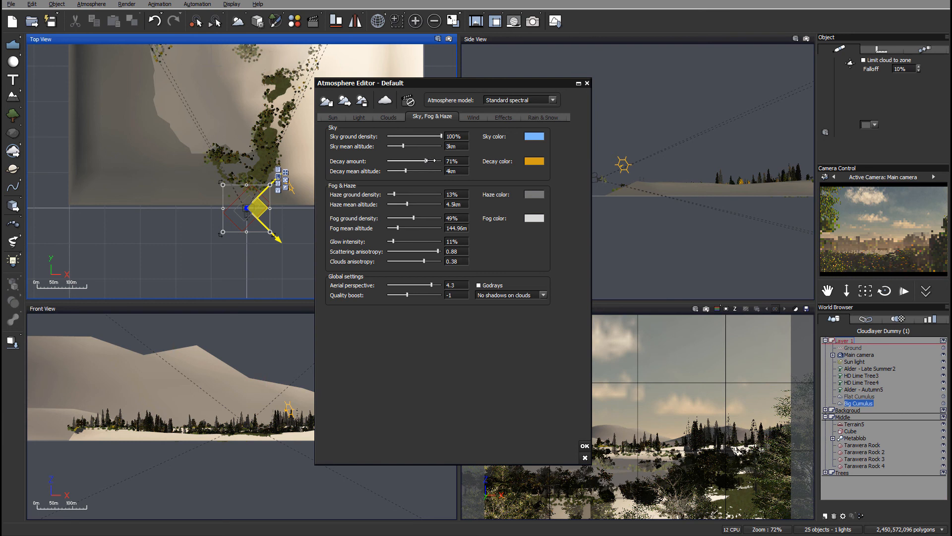
left_click_drag(425, 160, 421, 161)
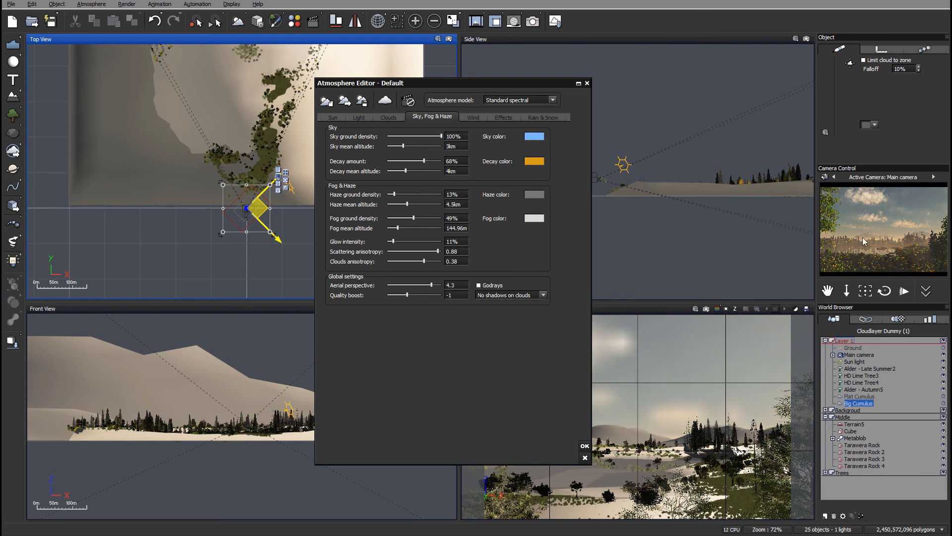
mouse_move(904, 230)
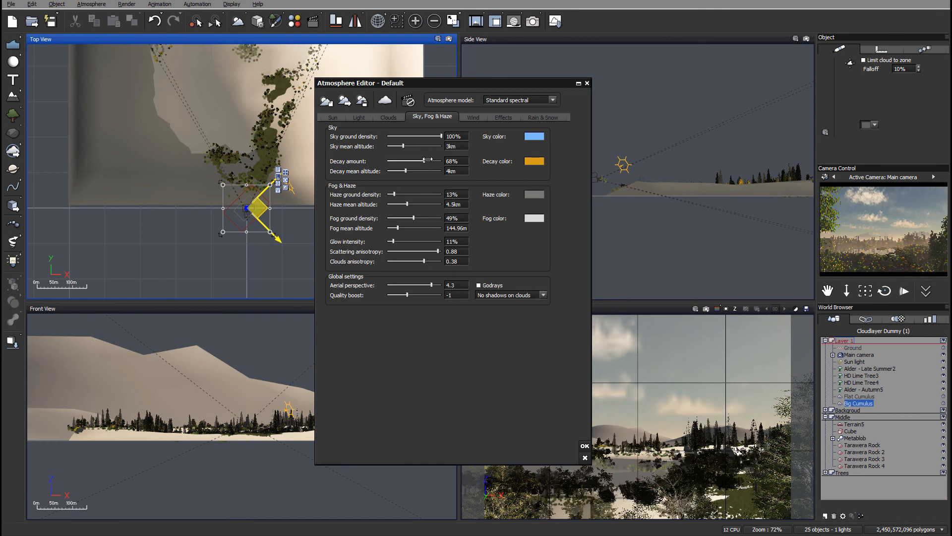
left_click_drag(420, 160, 430, 160)
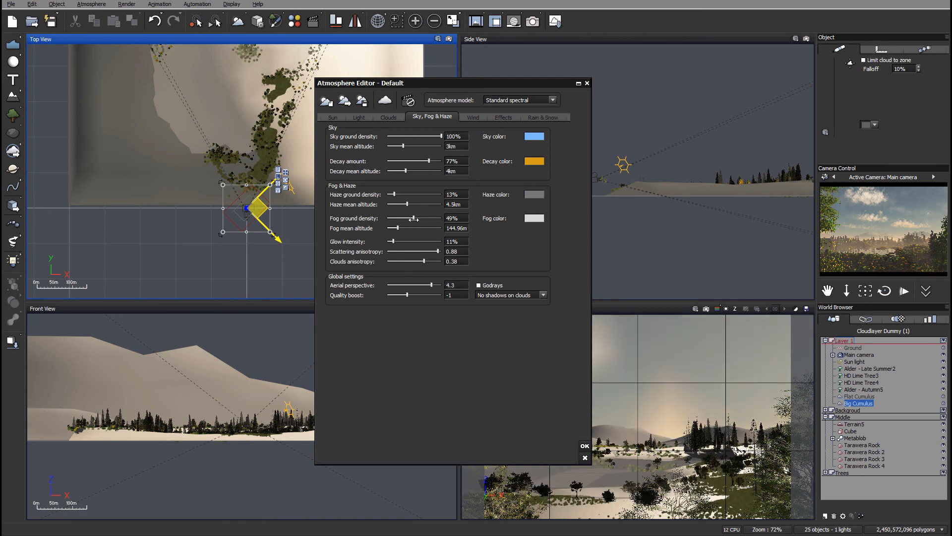
left_click_drag(410, 219, 416, 218)
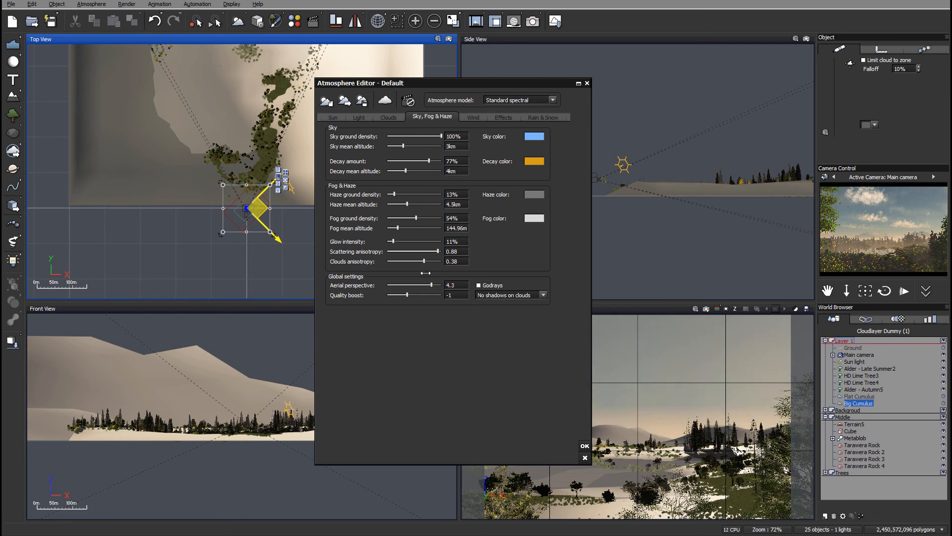
left_click_drag(420, 286, 431, 285)
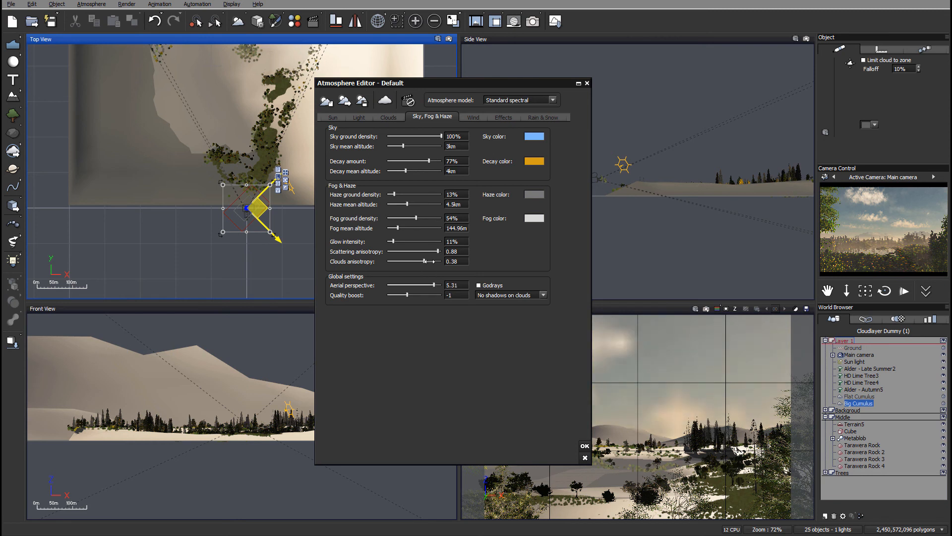
left_click_drag(435, 251, 428, 250)
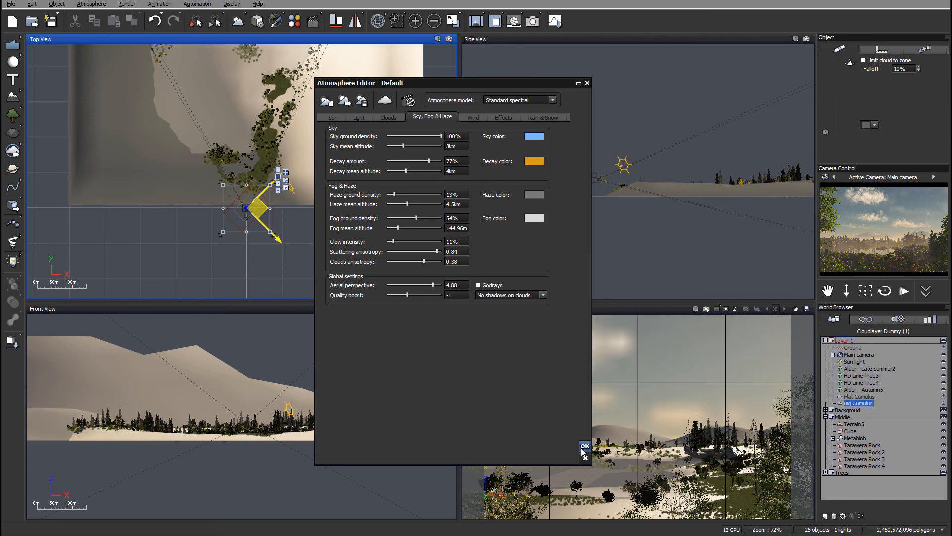
Apply the atmosphere changes, review the Sun light's shadow settings and refresh the preview
left_click(583, 445)
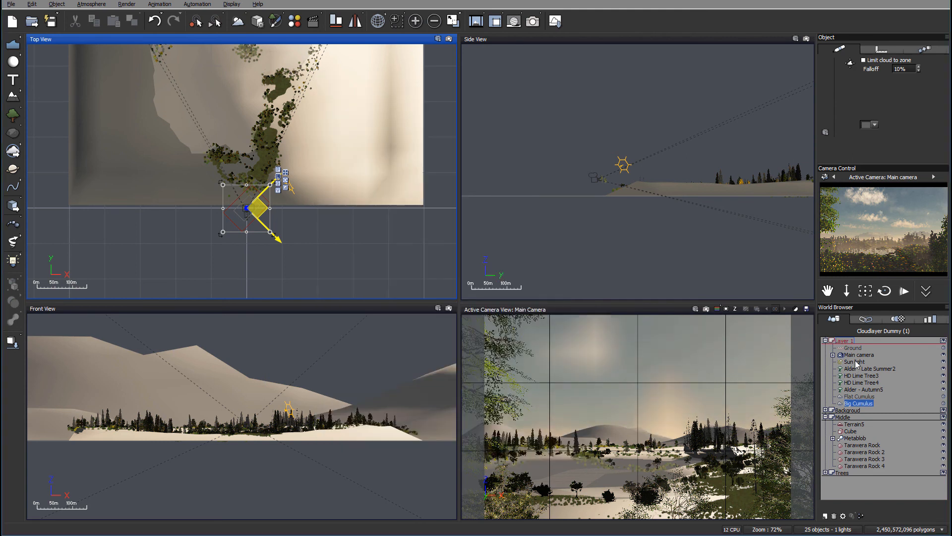
left_click(854, 362)
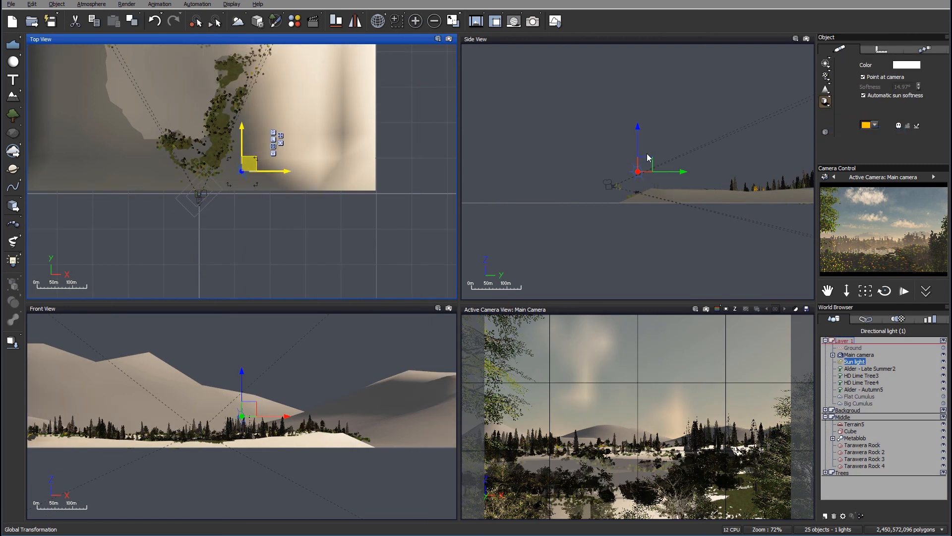
double_click(854, 361)
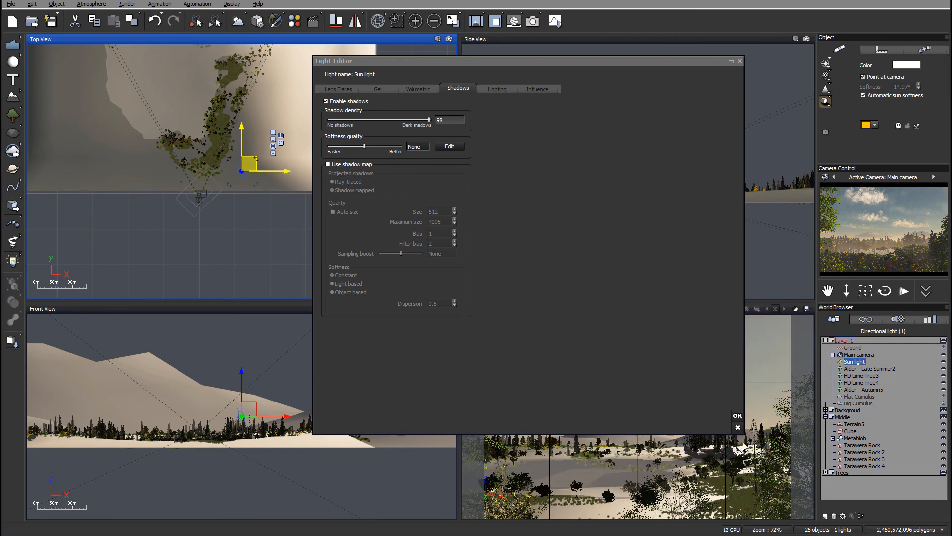
left_click(737, 415)
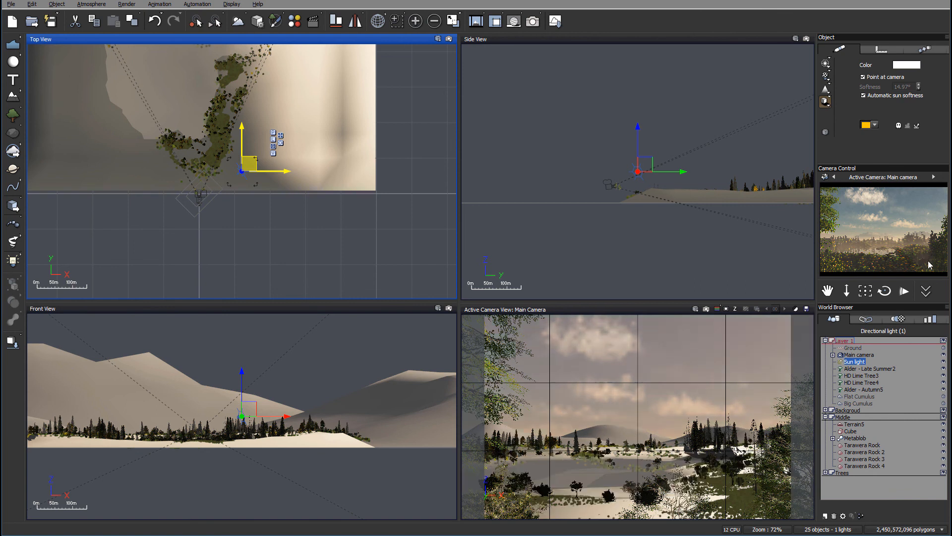
left_click(531, 21)
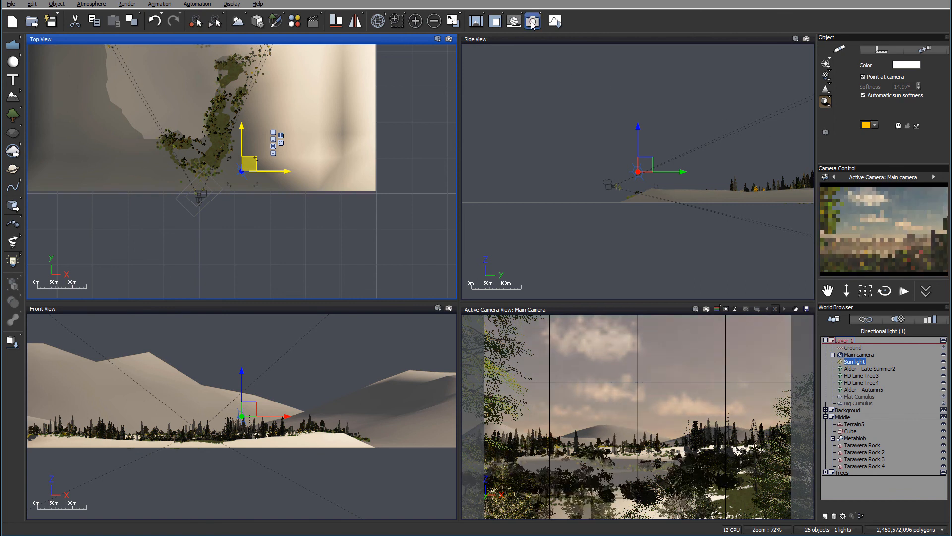
Open Render Options showing preset quality, renderer and picture resolution for the final image
left_click(532, 22)
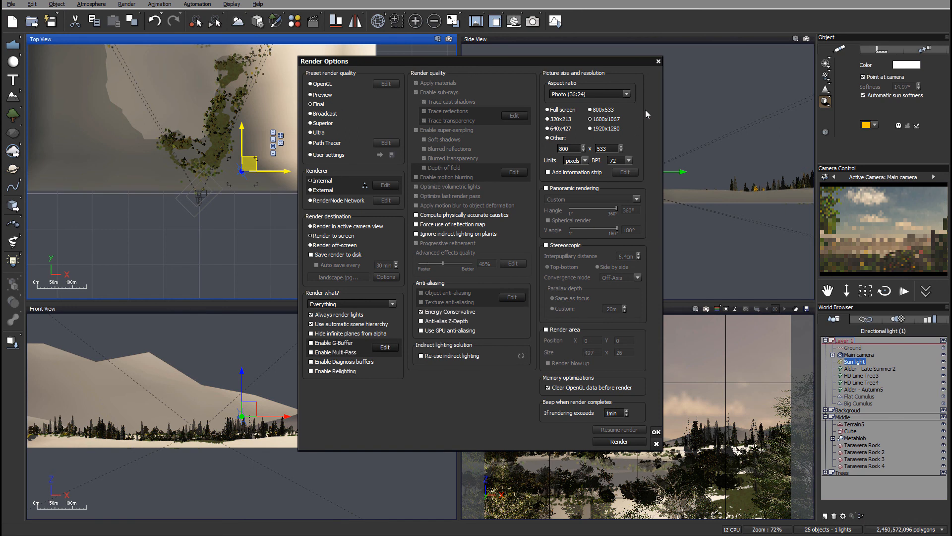
mouse_move(454, 226)
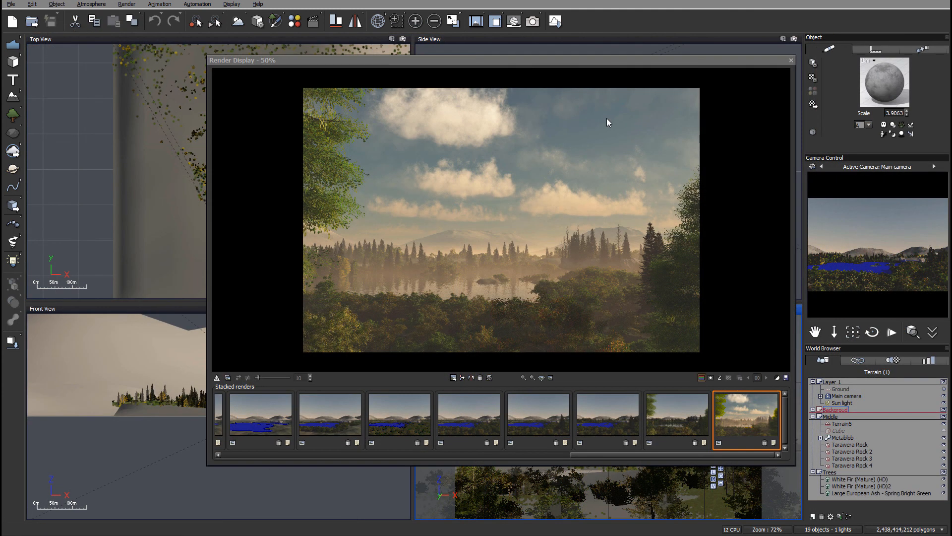
mouse_move(654, 160)
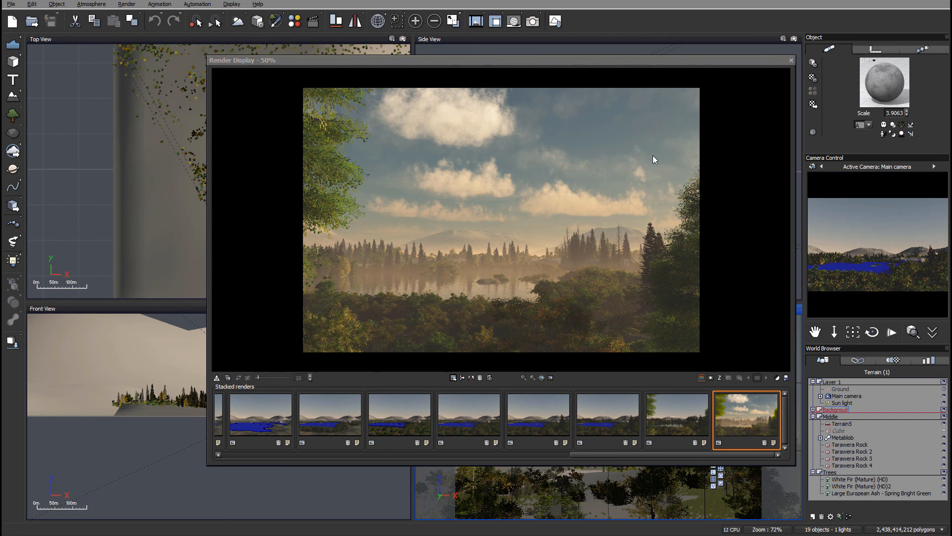
mouse_move(536, 116)
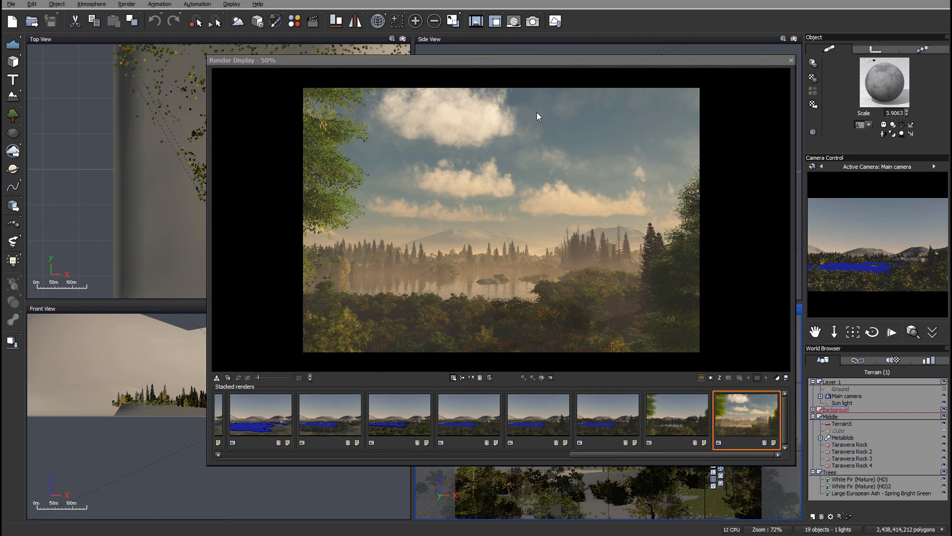
mouse_move(611, 202)
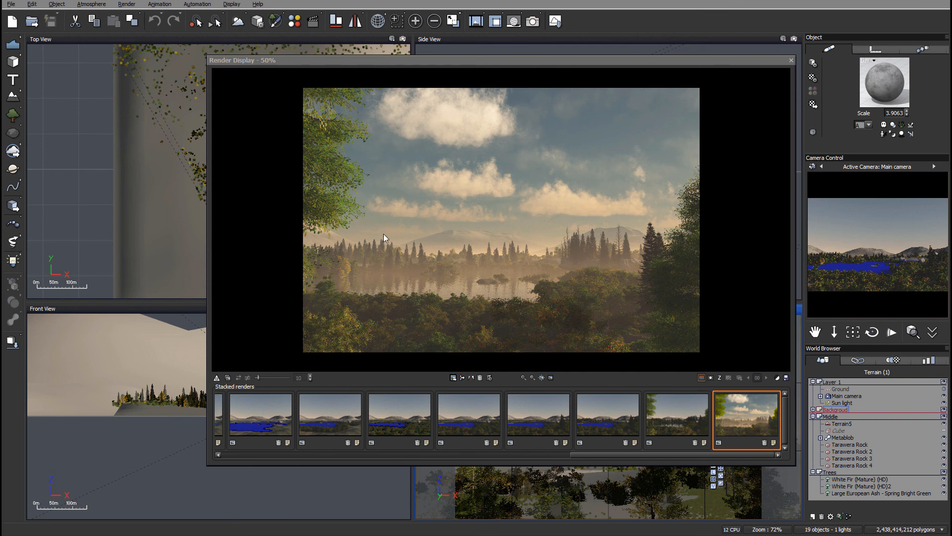
mouse_move(542, 252)
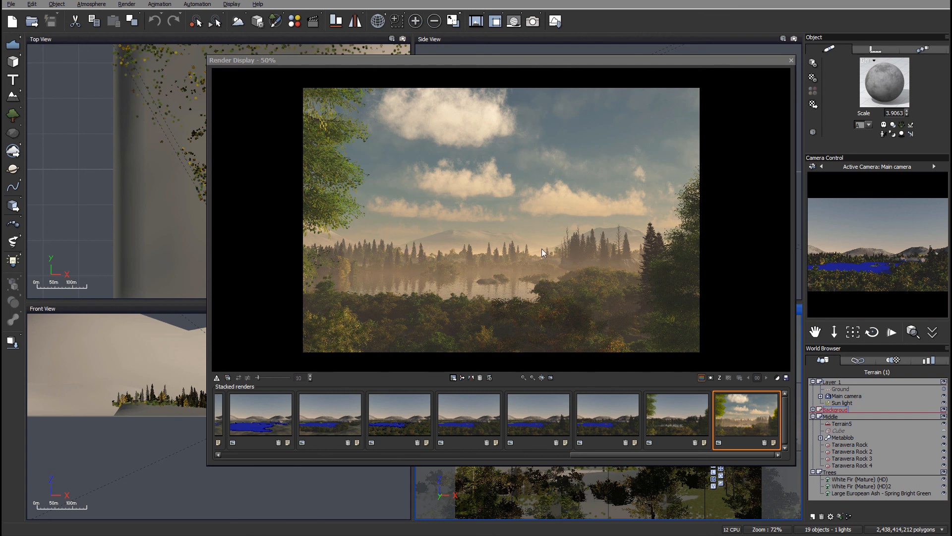
mouse_move(490, 254)
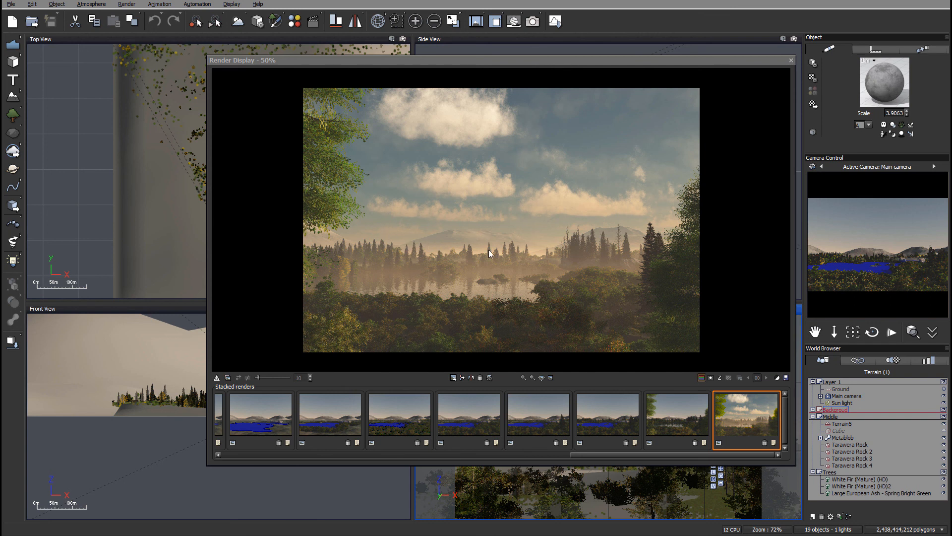
mouse_move(417, 268)
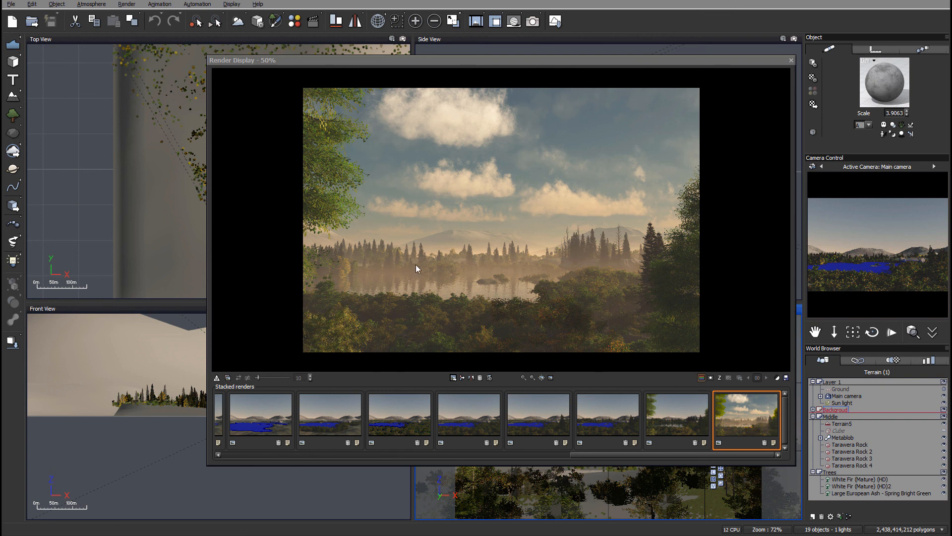
mouse_move(600, 258)
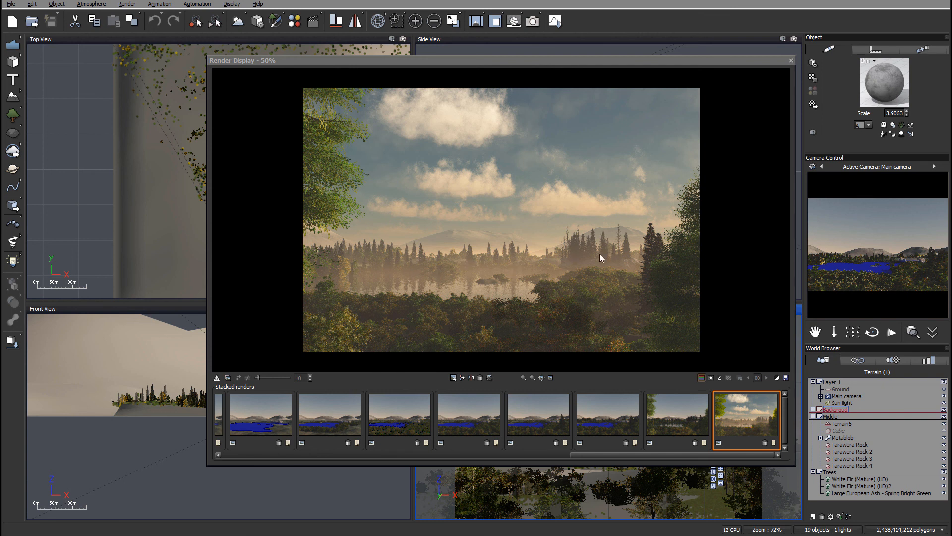
mouse_move(530, 255)
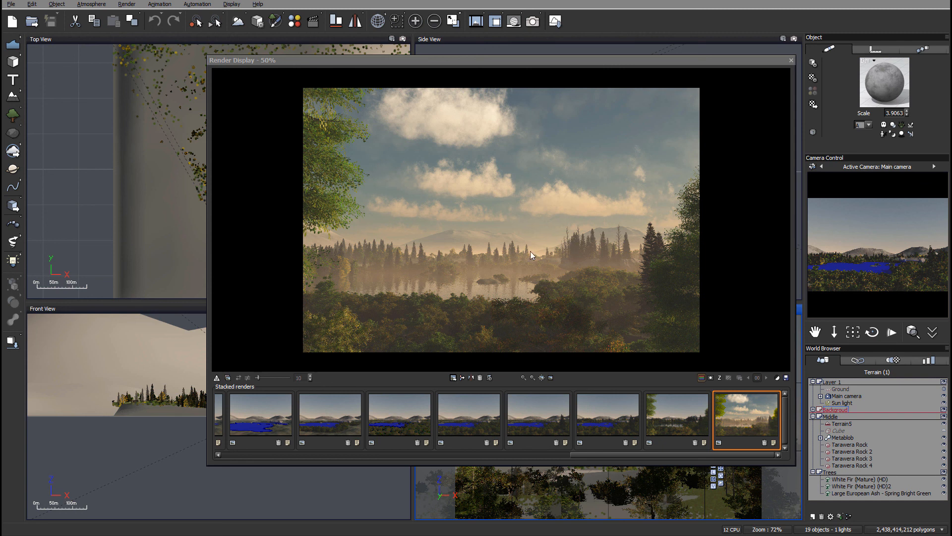
mouse_move(554, 263)
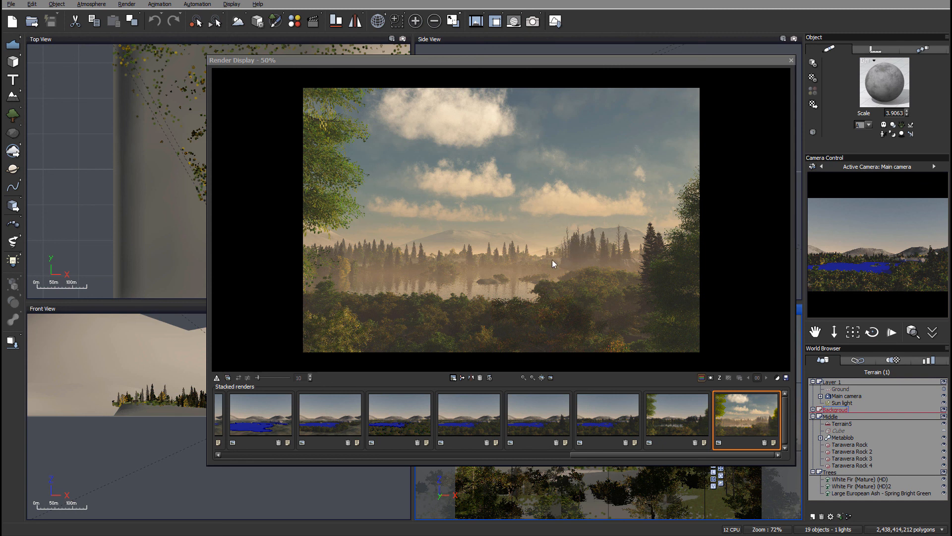
mouse_move(616, 238)
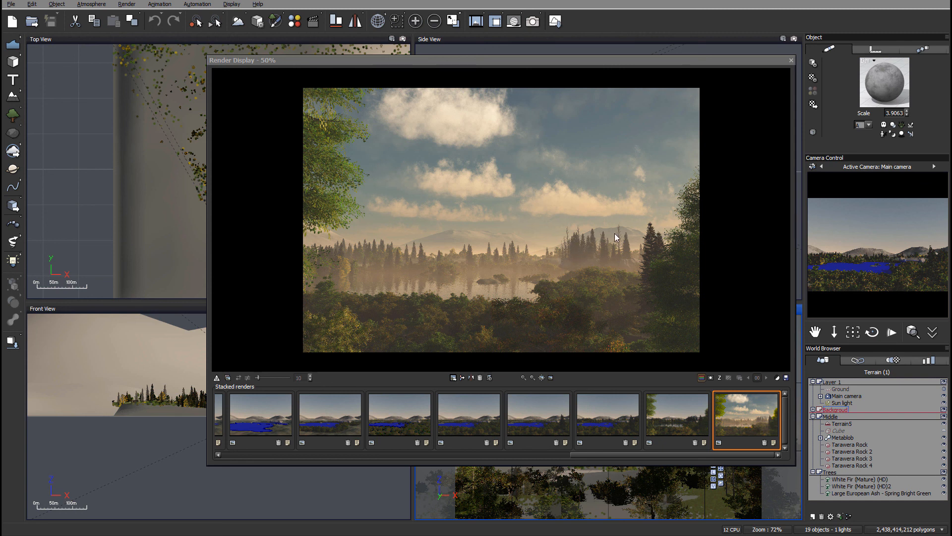
mouse_move(462, 249)
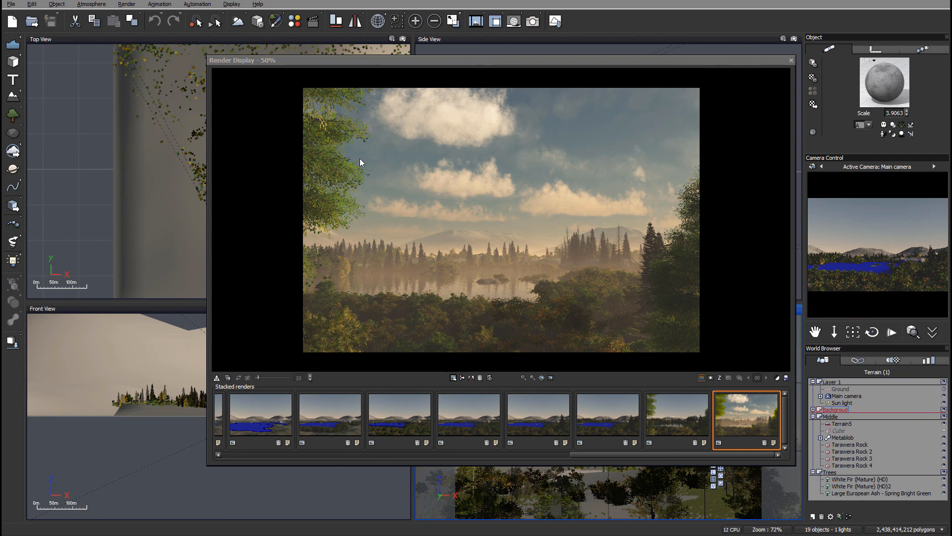
mouse_move(734, 268)
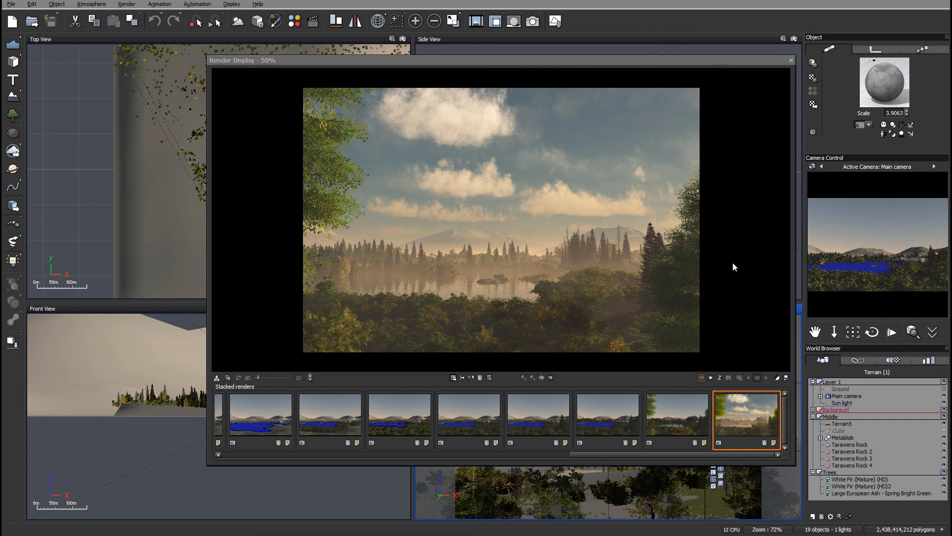
mouse_move(717, 327)
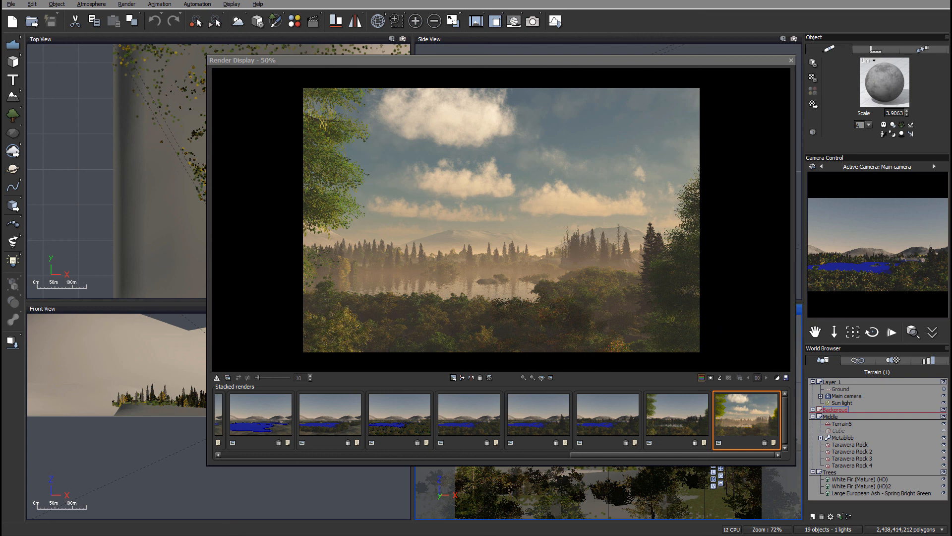
mouse_move(528, 200)
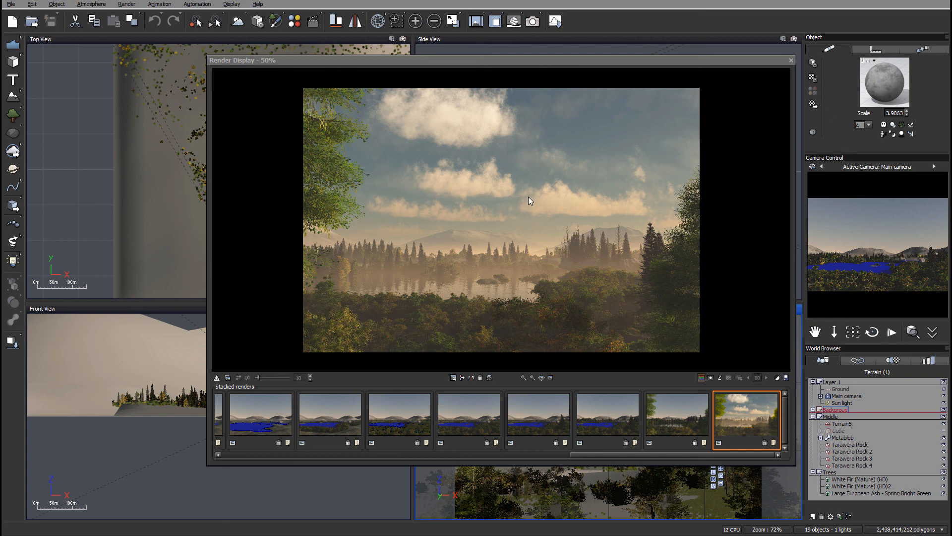
mouse_move(410, 103)
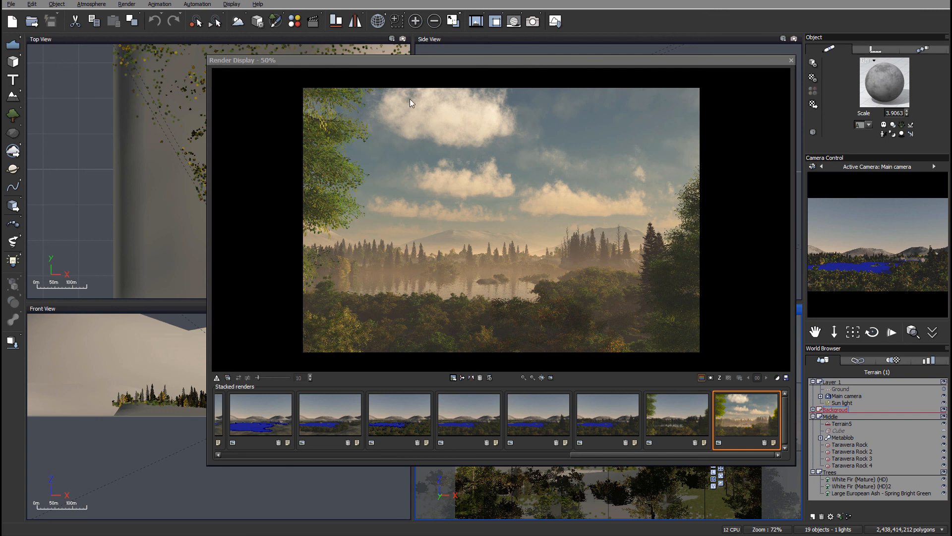
mouse_move(557, 160)
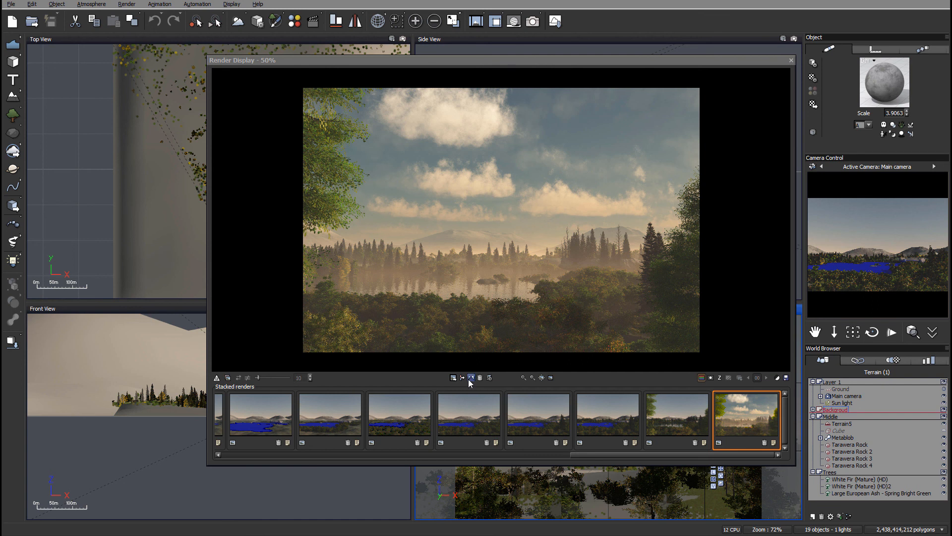
Open the save-picture dialog for landscape.jpg and raise JPEG quality to 100%
left_click(452, 376)
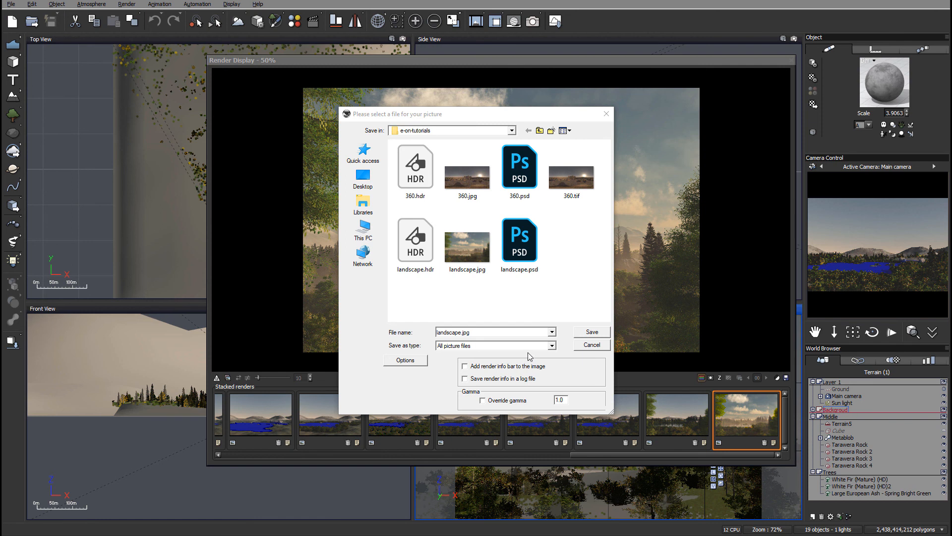
left_click(550, 345)
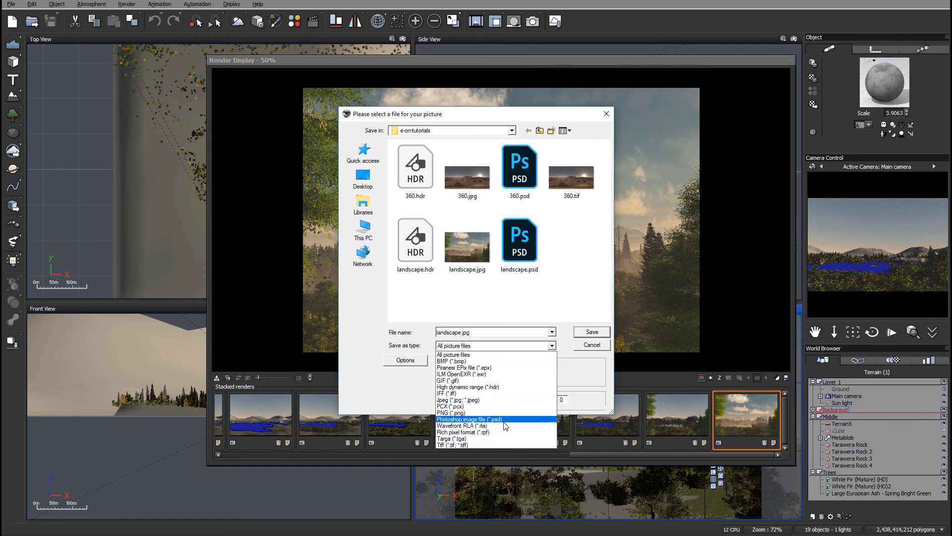
mouse_move(449, 412)
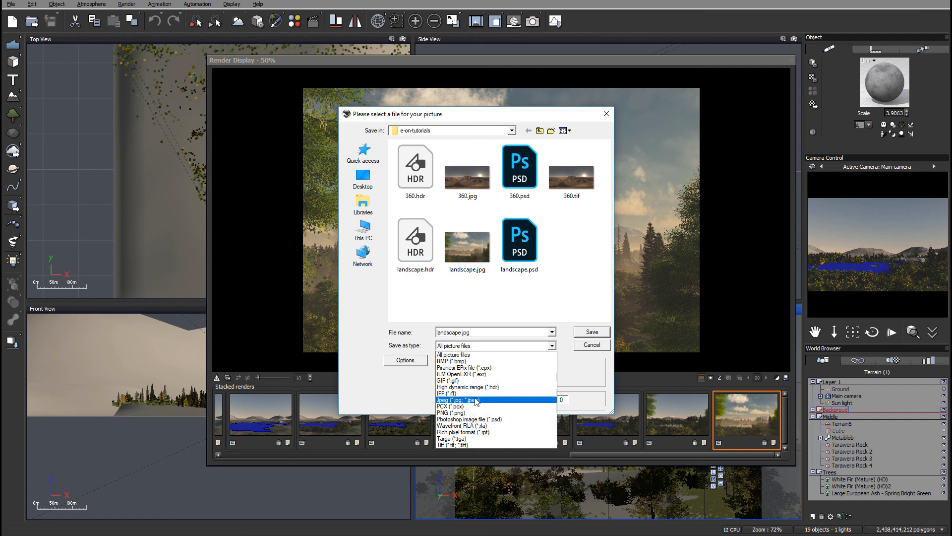
mouse_move(468, 387)
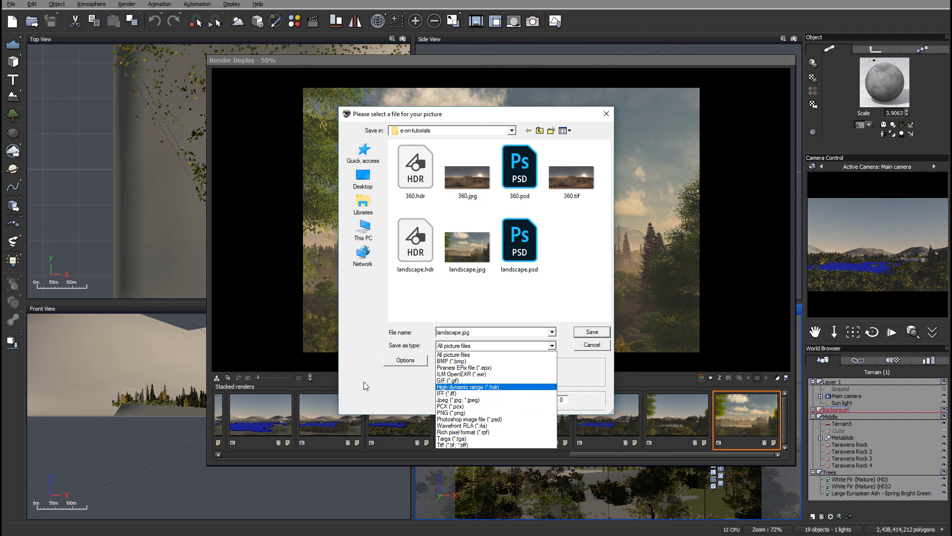
left_click(404, 360)
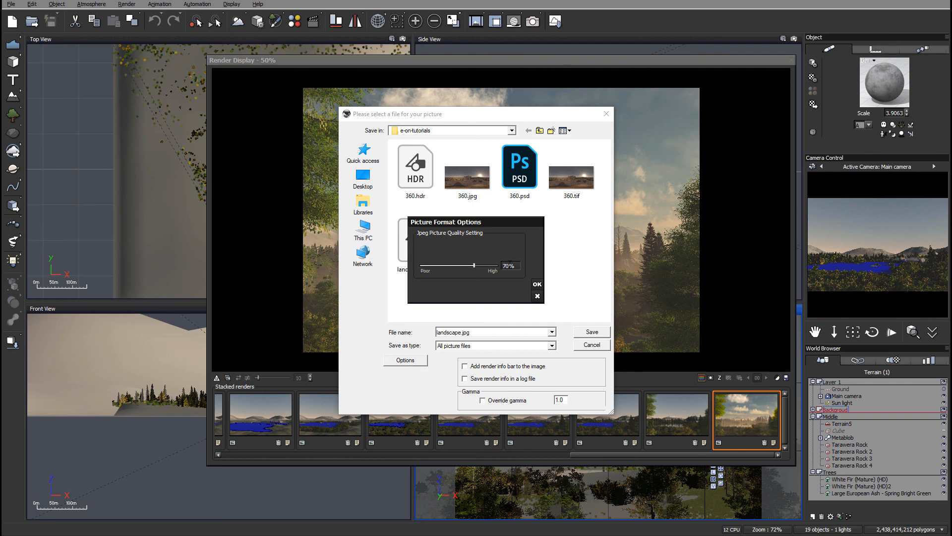
left_click_drag(473, 265, 473, 265)
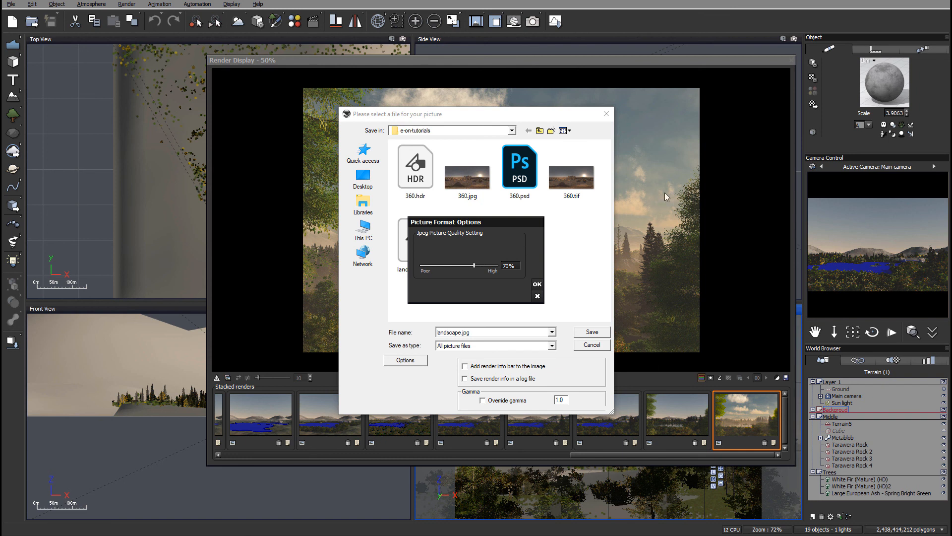
mouse_move(661, 226)
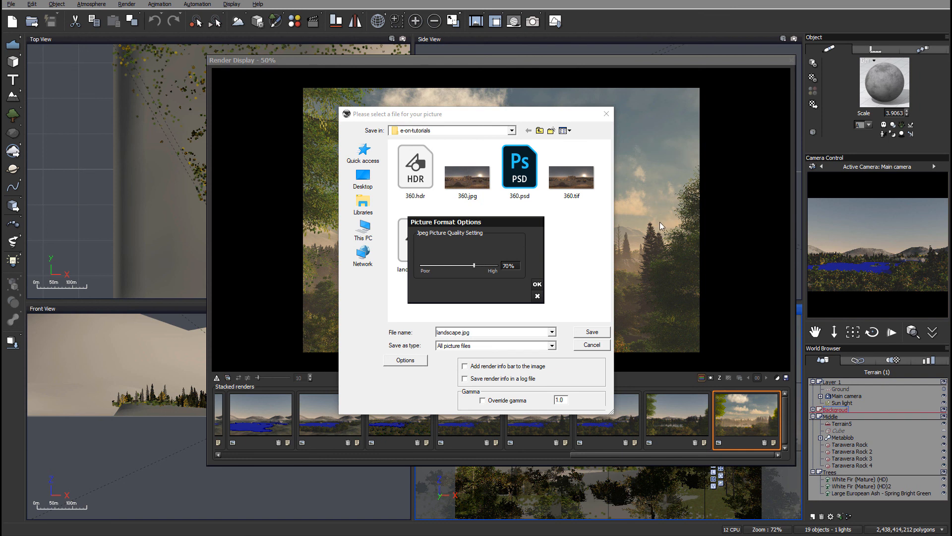
mouse_move(692, 243)
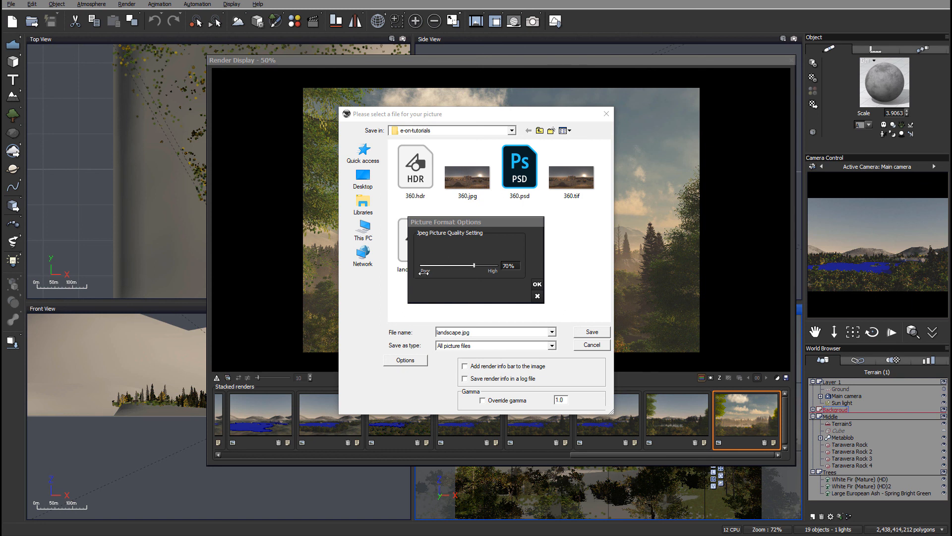
left_click_drag(471, 266, 499, 265)
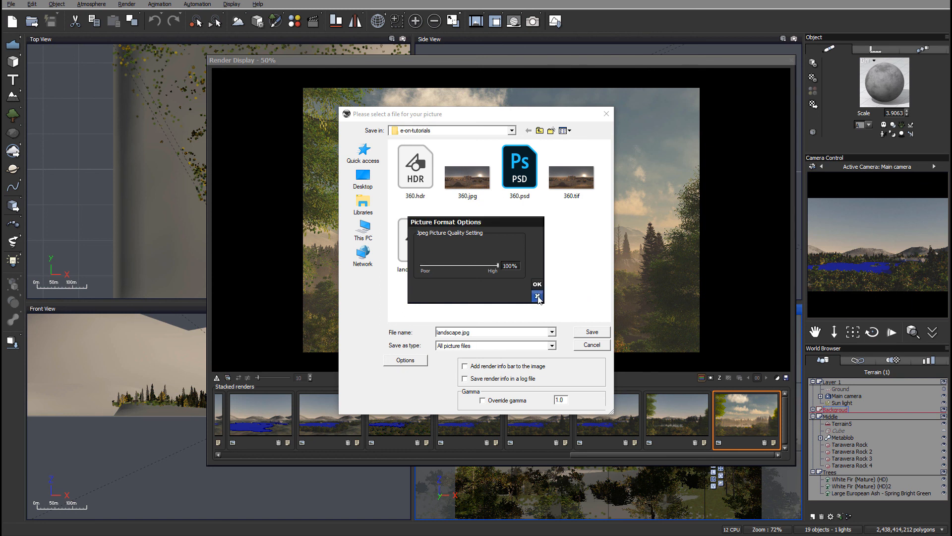
left_click(550, 345)
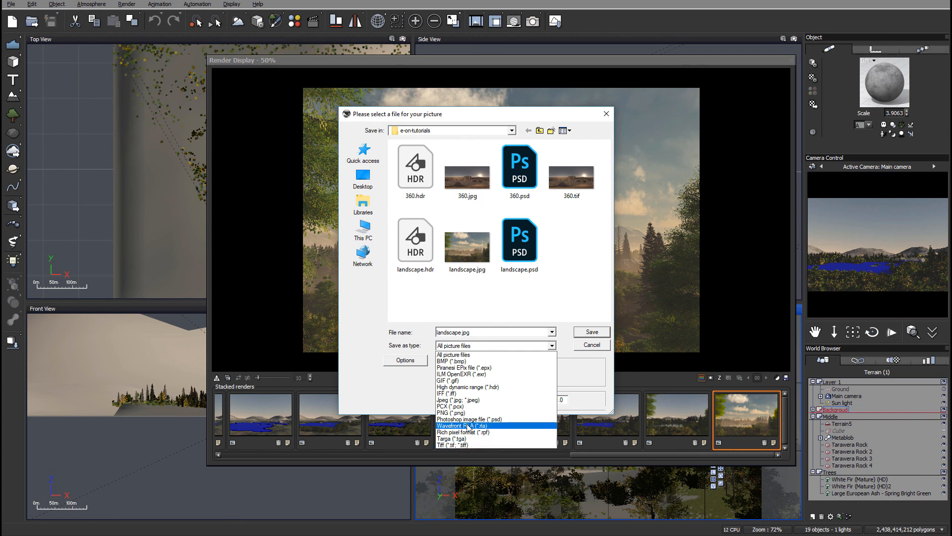
Save the render as Photoshop file landscape2.psd in the e-on-tutorials folder
left_click(486, 419)
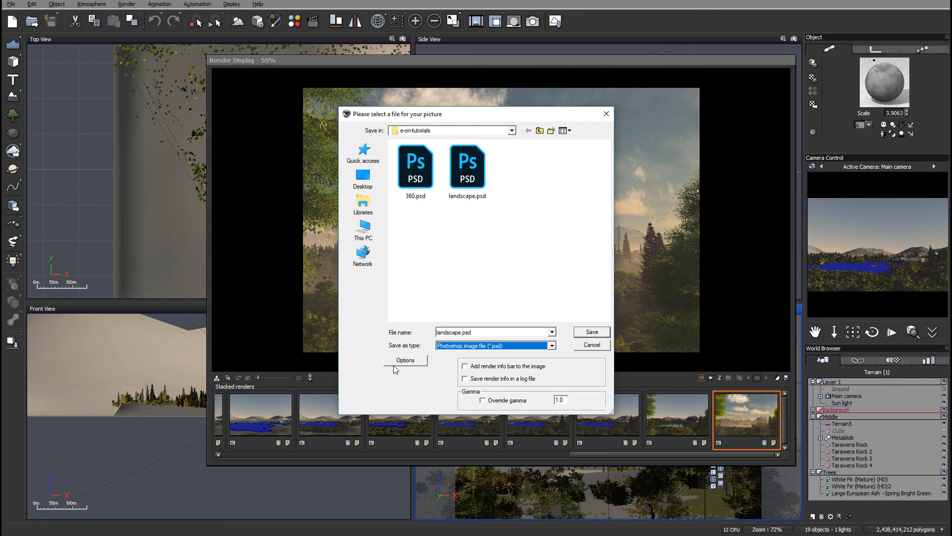
left_click(492, 332)
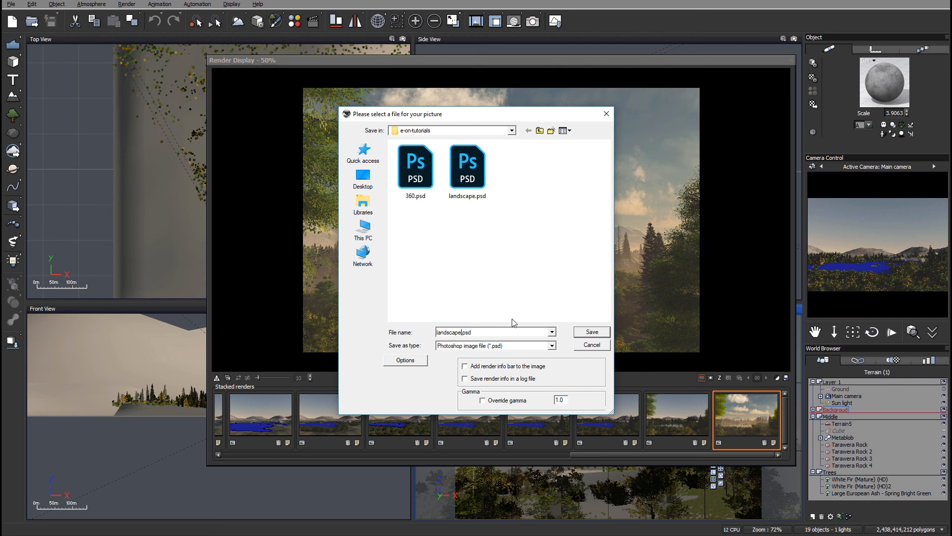
left_click(589, 331)
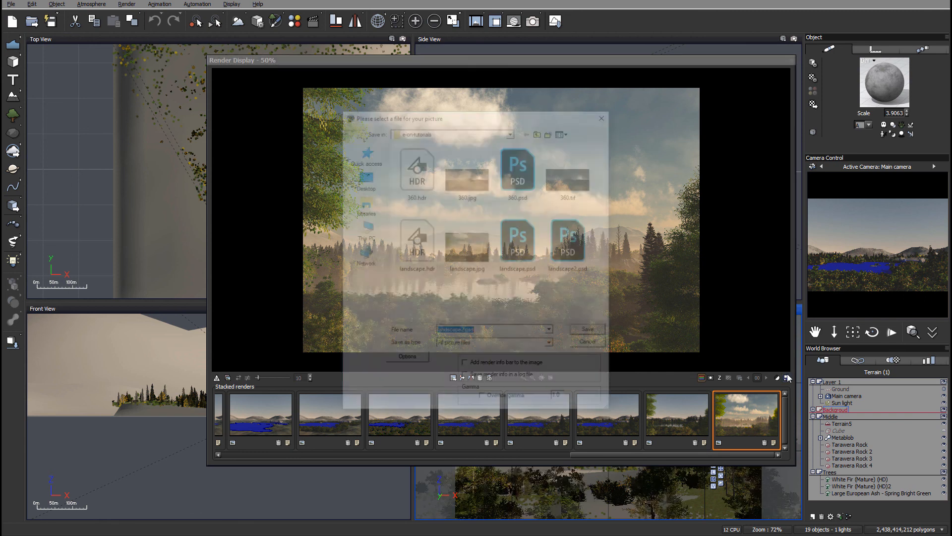
left_click(548, 345)
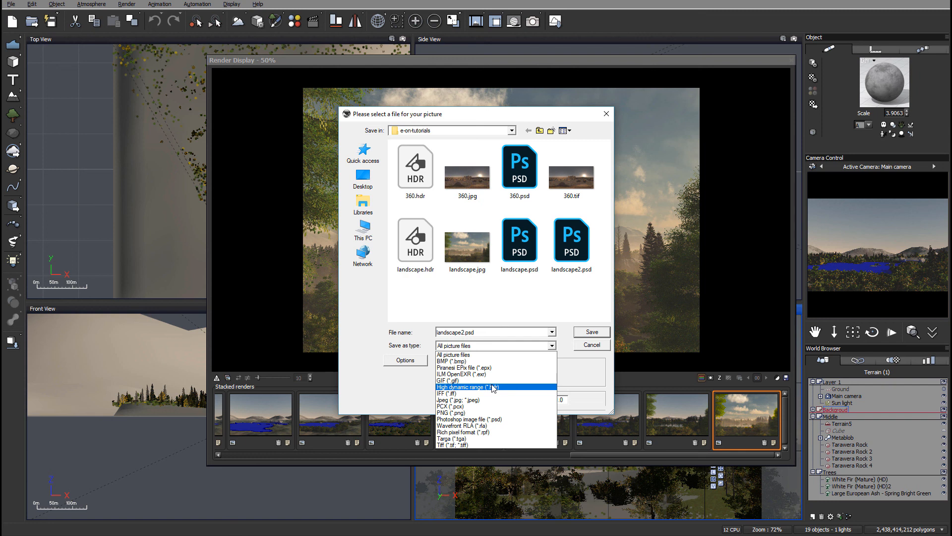
Choose High dynamic range (*.hdr) format and save the render as landscape2.hdr
left_click(468, 387)
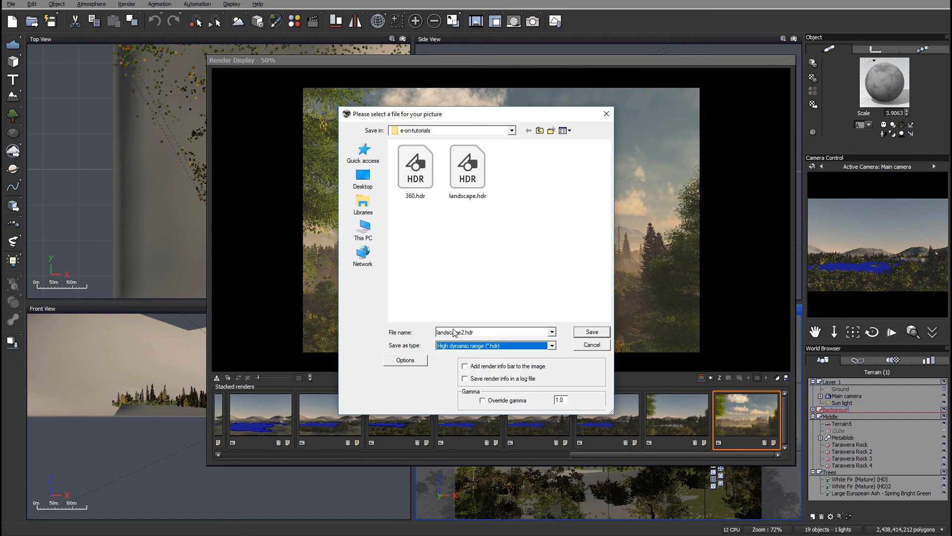
left_click(590, 332)
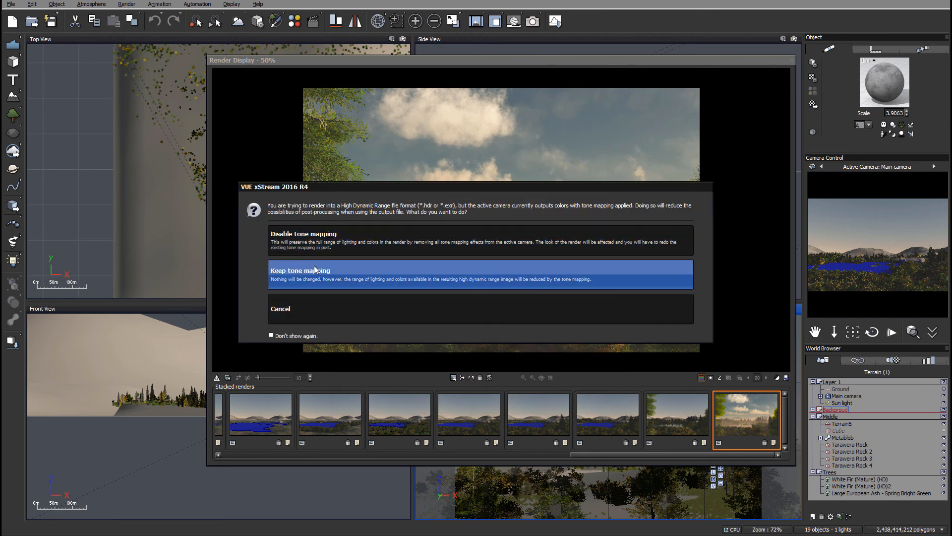
mouse_move(320, 238)
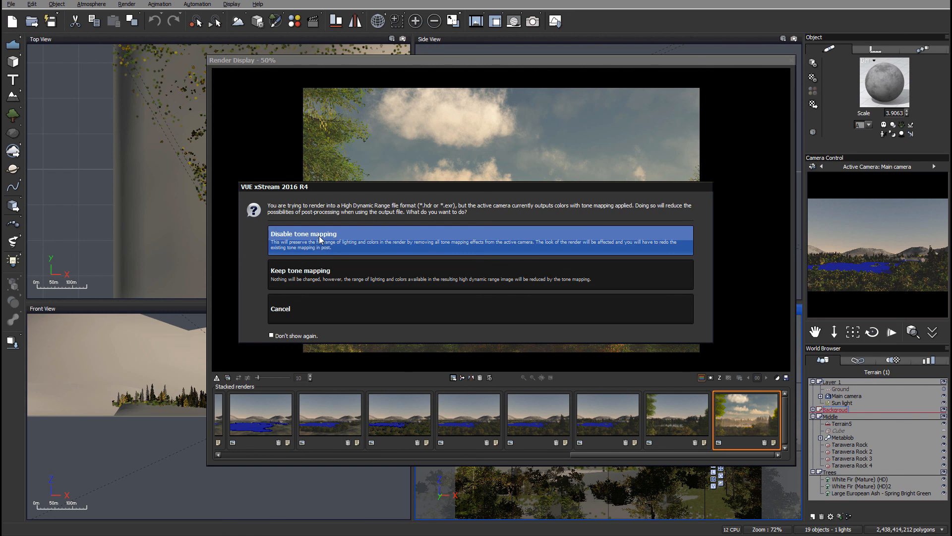